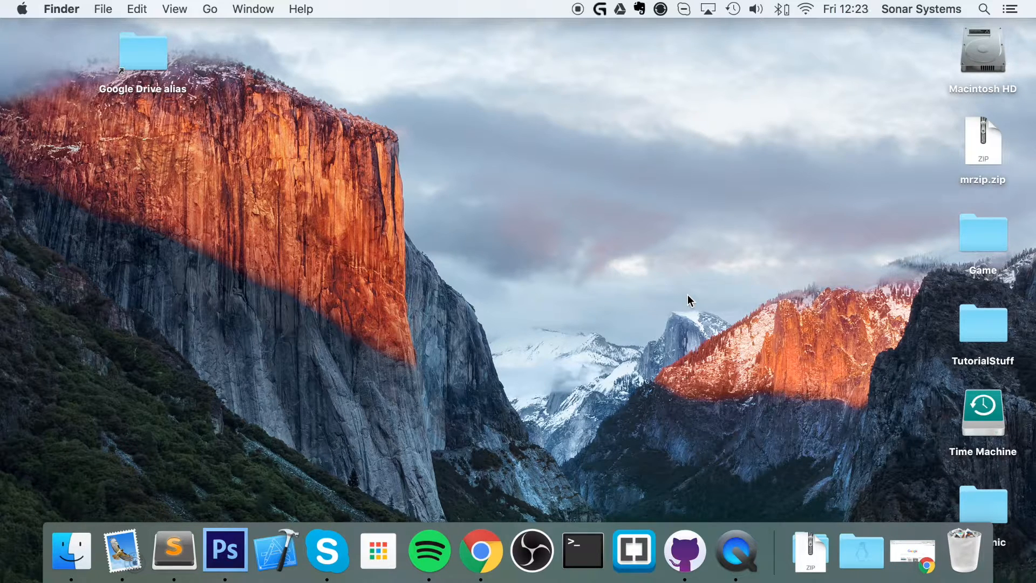
pyautogui.moveTo(656, 314)
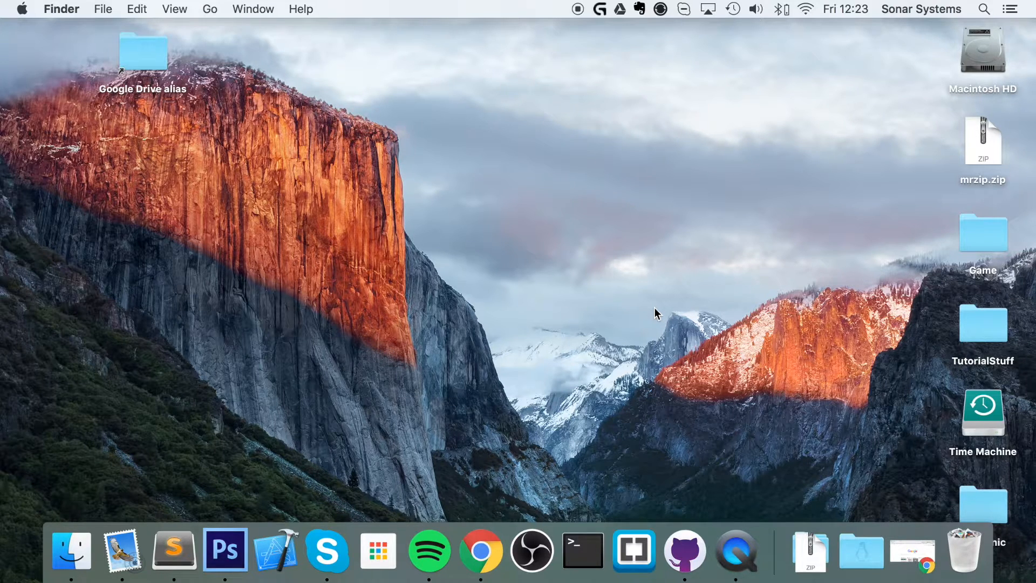
pyautogui.moveTo(565, 385)
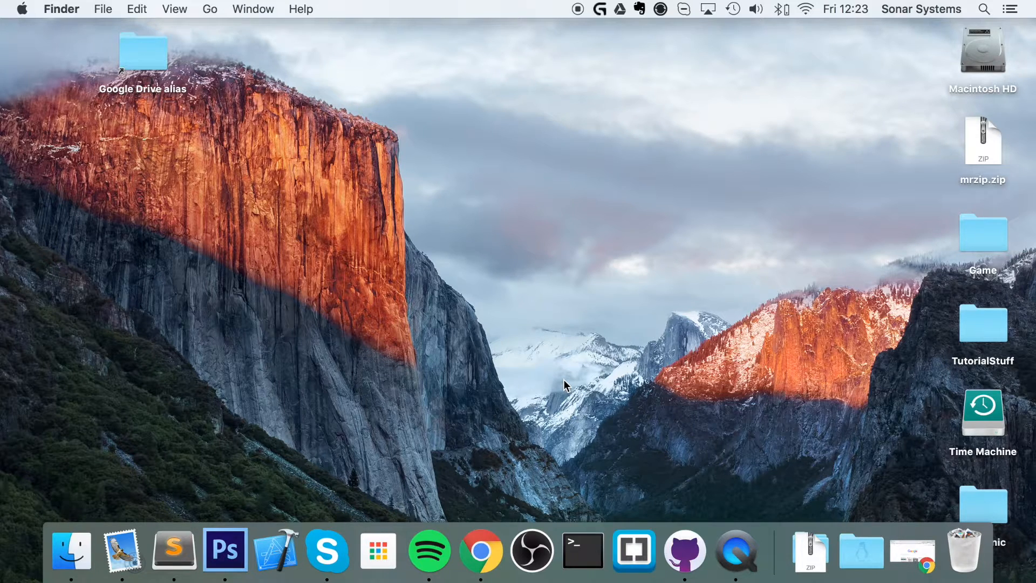
pyautogui.moveTo(477, 548)
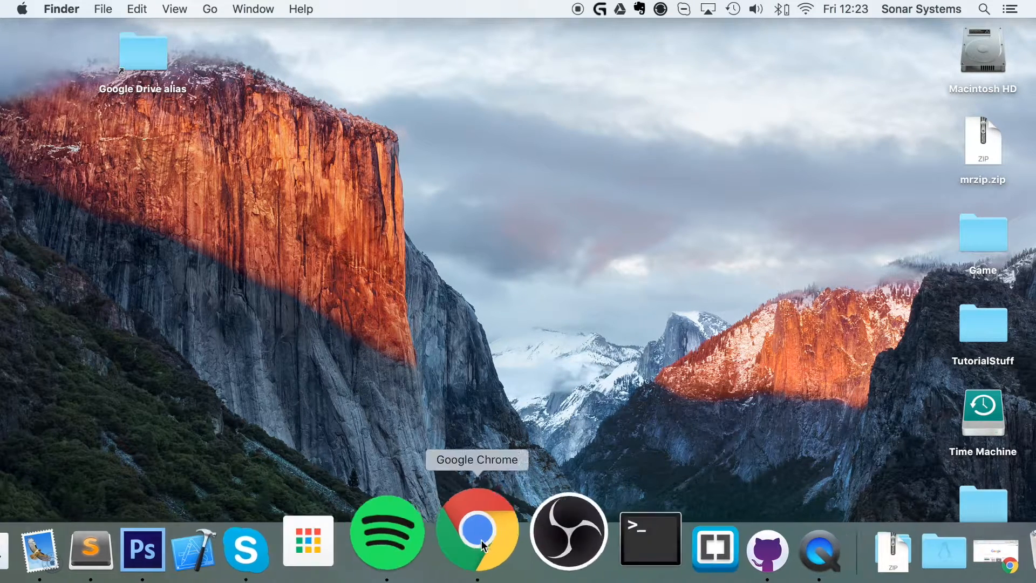
# - Load nodejs.org in the web browser to check Node.js availability
pyautogui.click(476, 530)
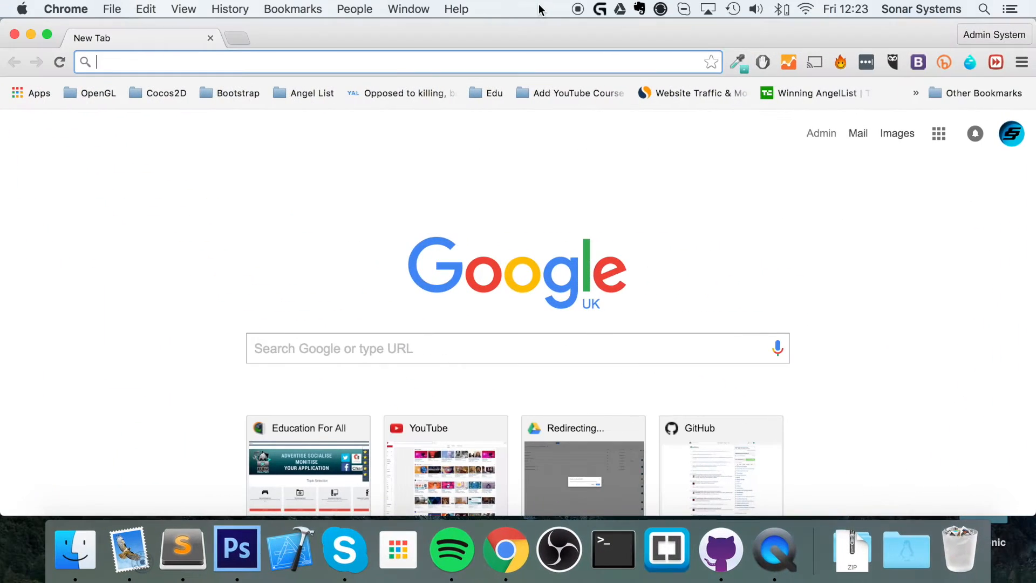
pyautogui.write('nodejs.org')
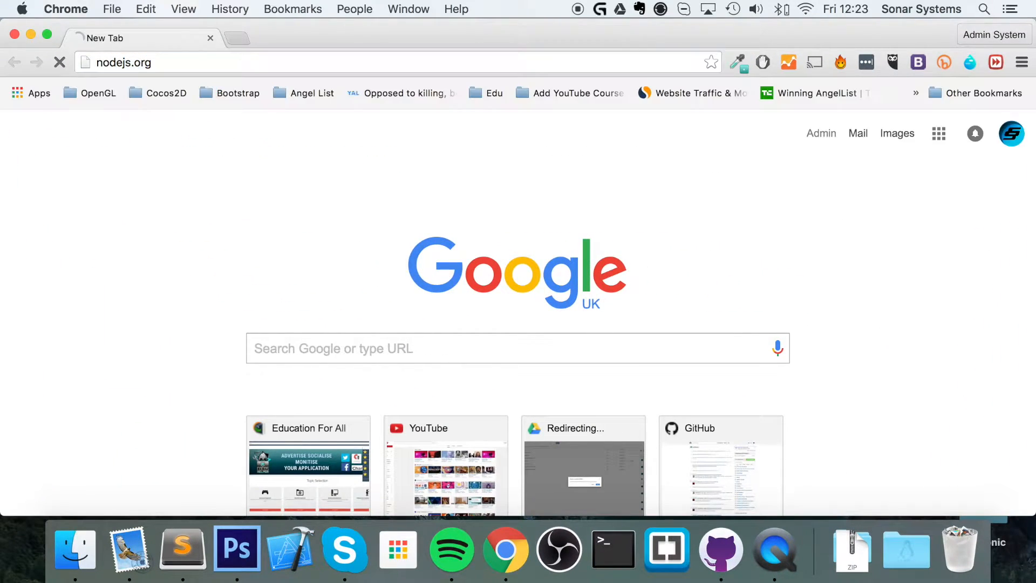
pyautogui.press('Return')
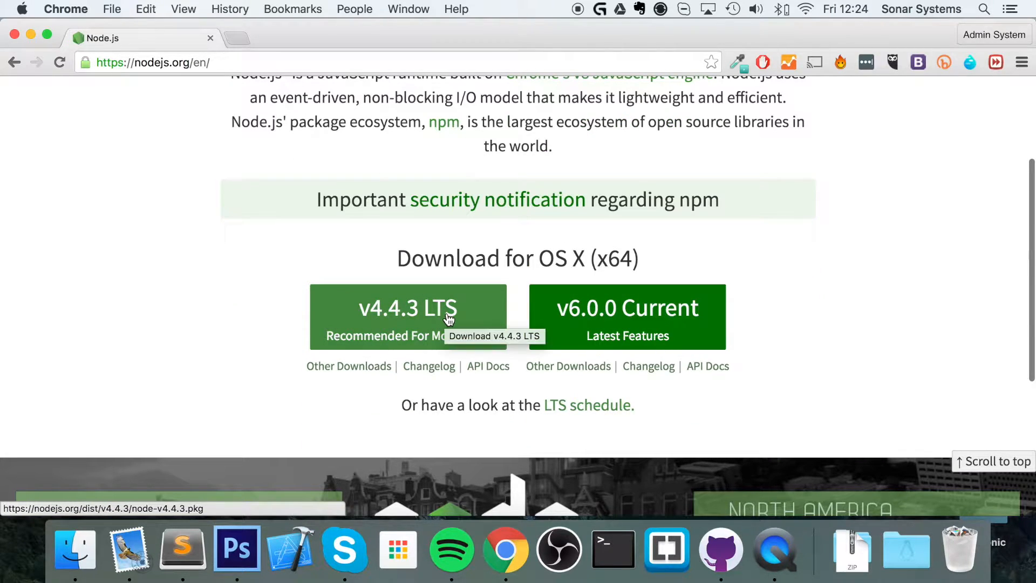
pyautogui.moveTo(635, 309)
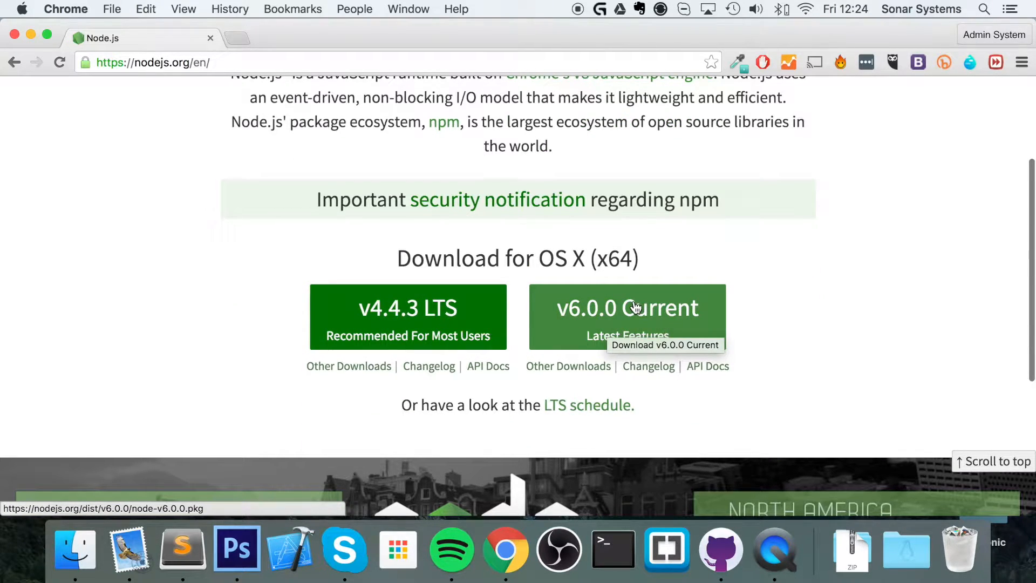
pyautogui.moveTo(453, 282)
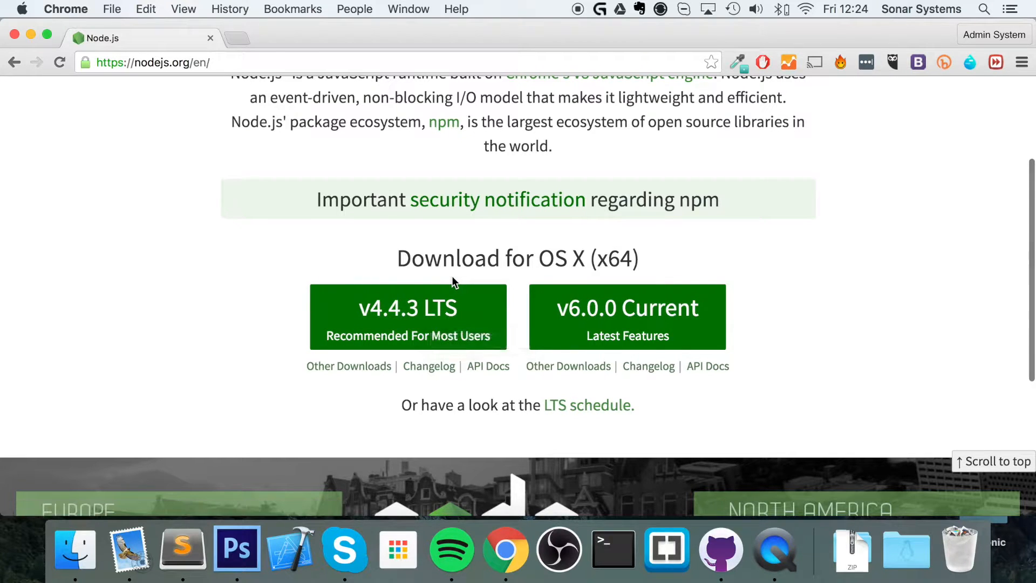
pyautogui.scroll(3)
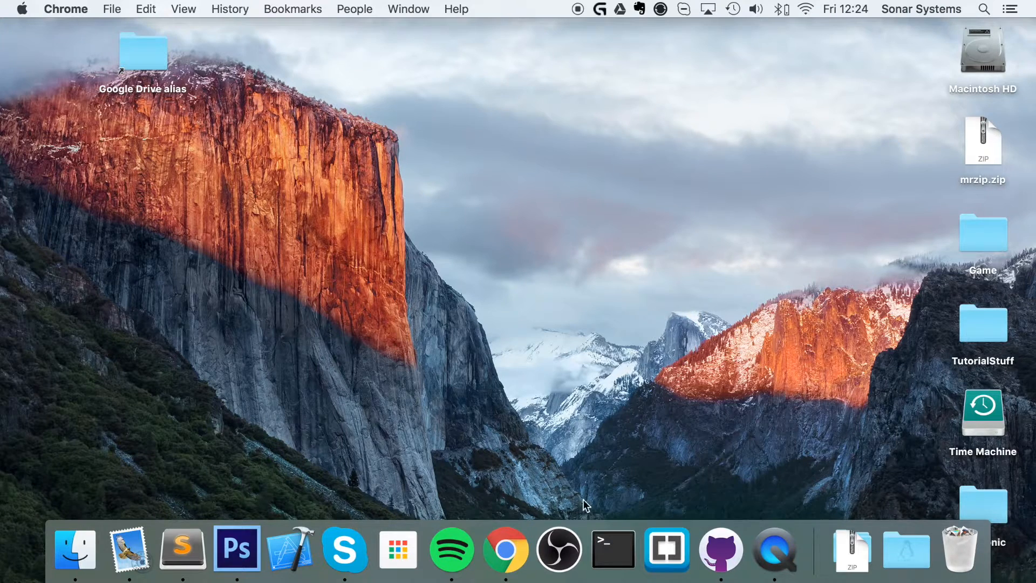
# - Run npm in a new Terminal window to confirm version 3.5.3, then clear the screen
pyautogui.click(613, 548)
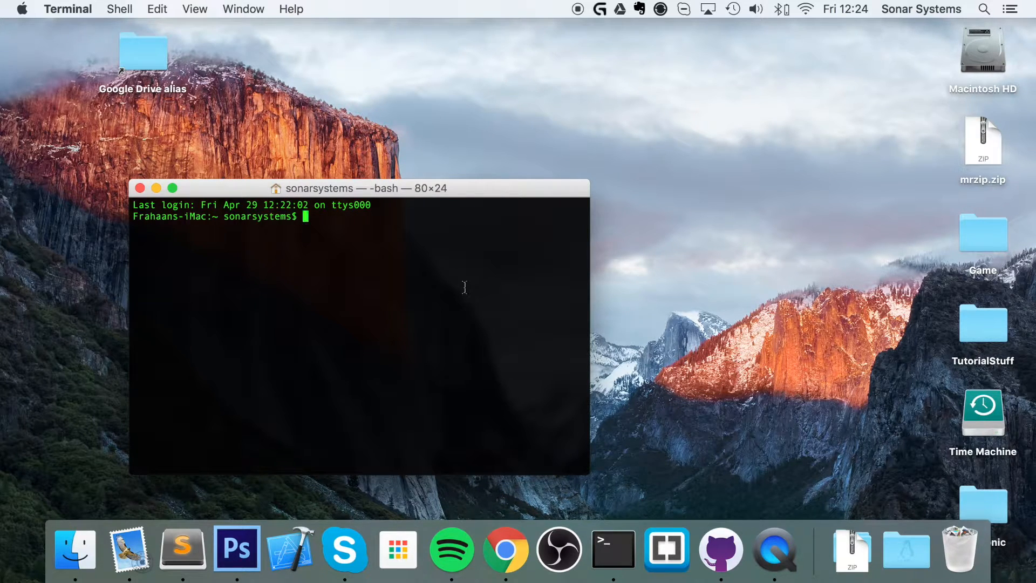
pyautogui.write('npm')
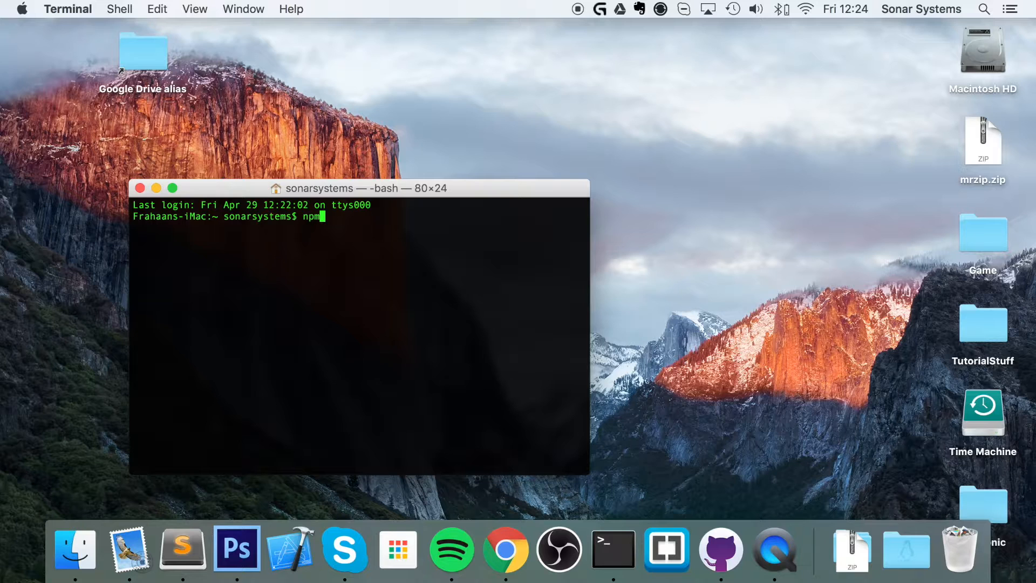
pyautogui.press('Return')
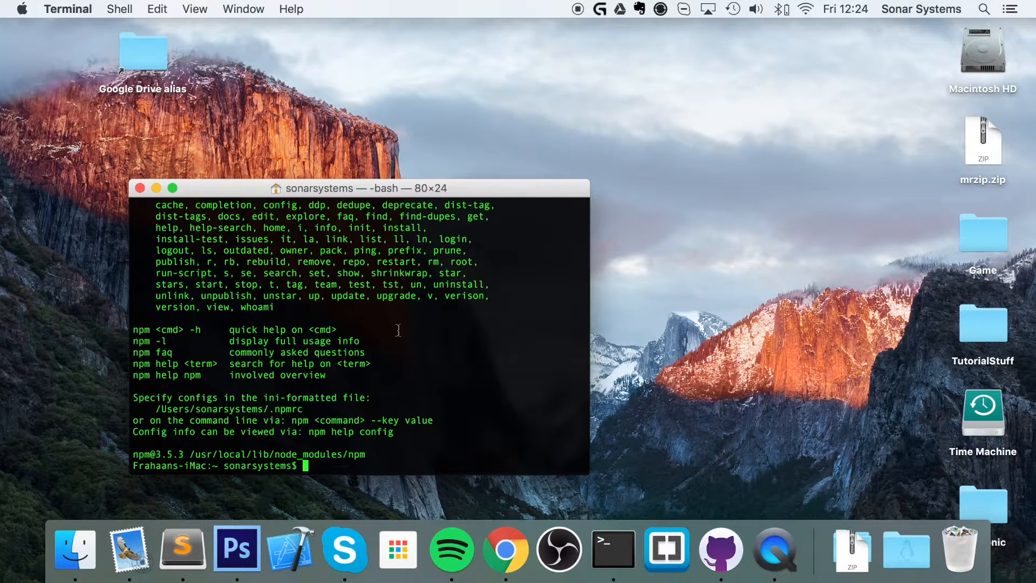
pyautogui.scroll(3)
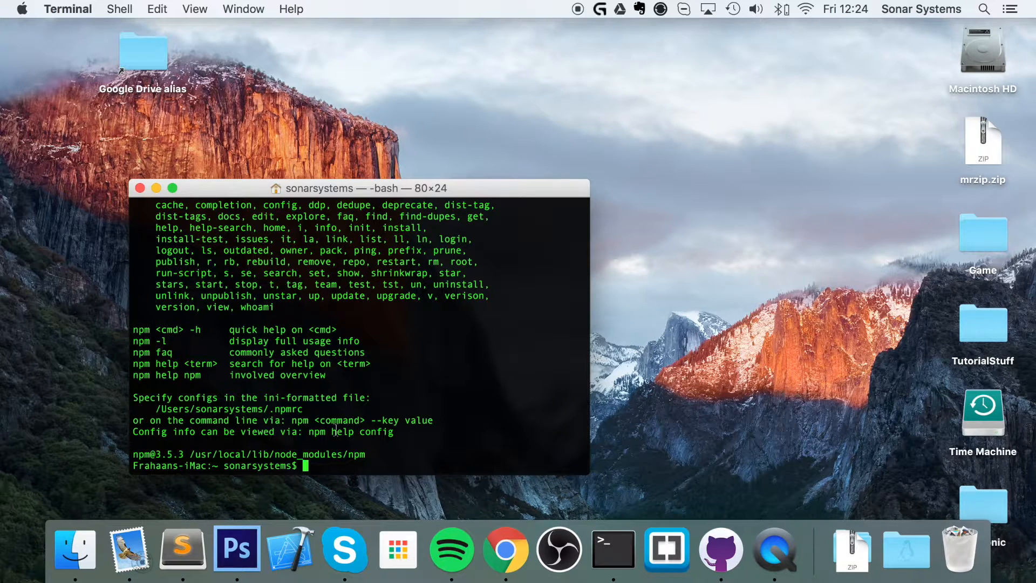
pyautogui.write('npmji')
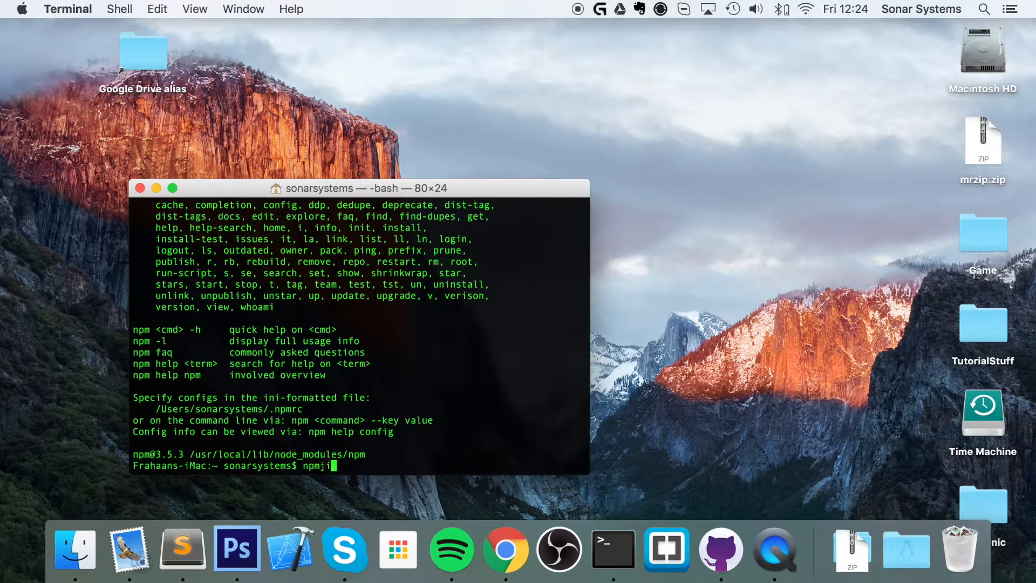
pyautogui.press('Return')
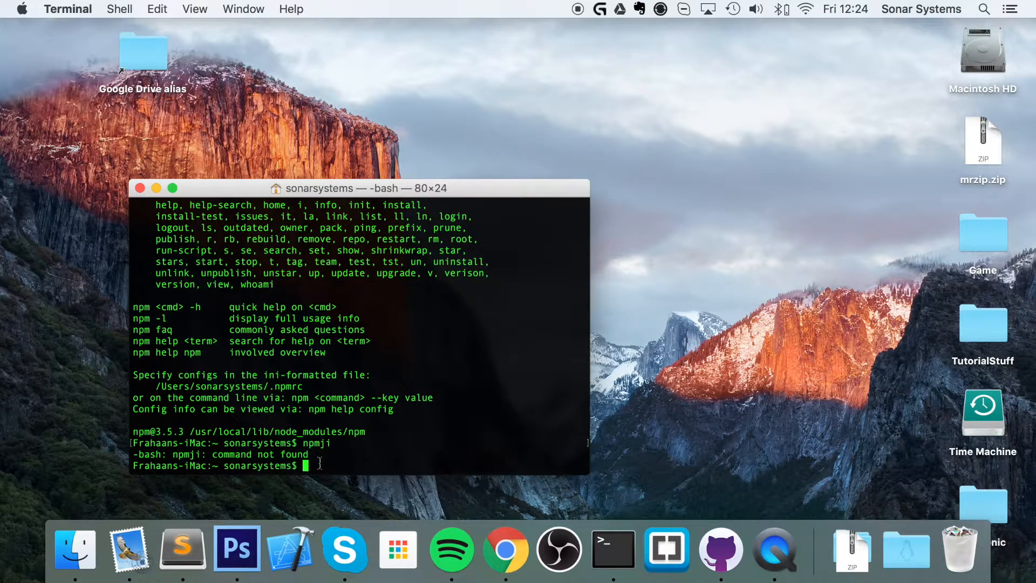
pyautogui.write('clear')
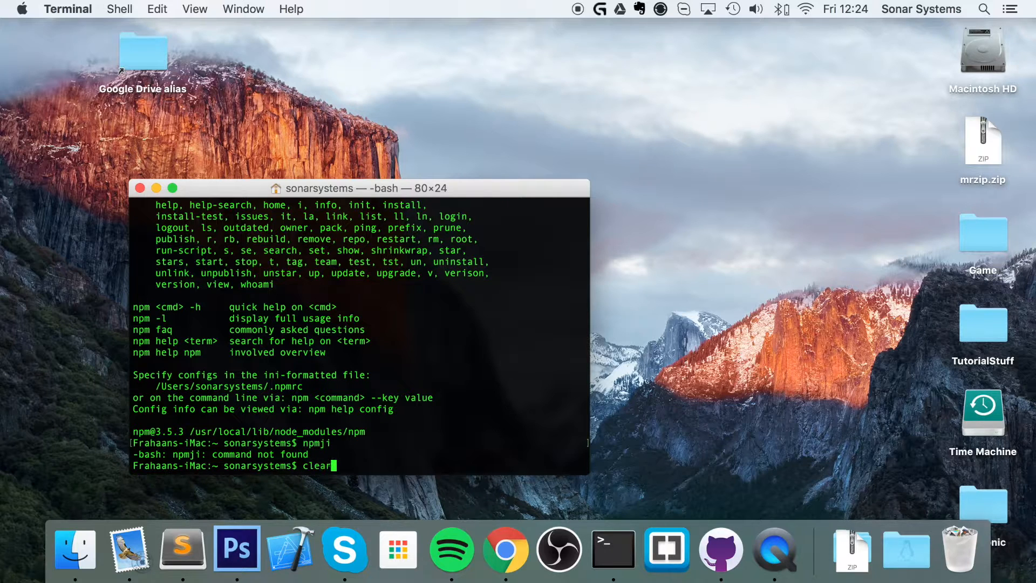
pyautogui.press('Return')
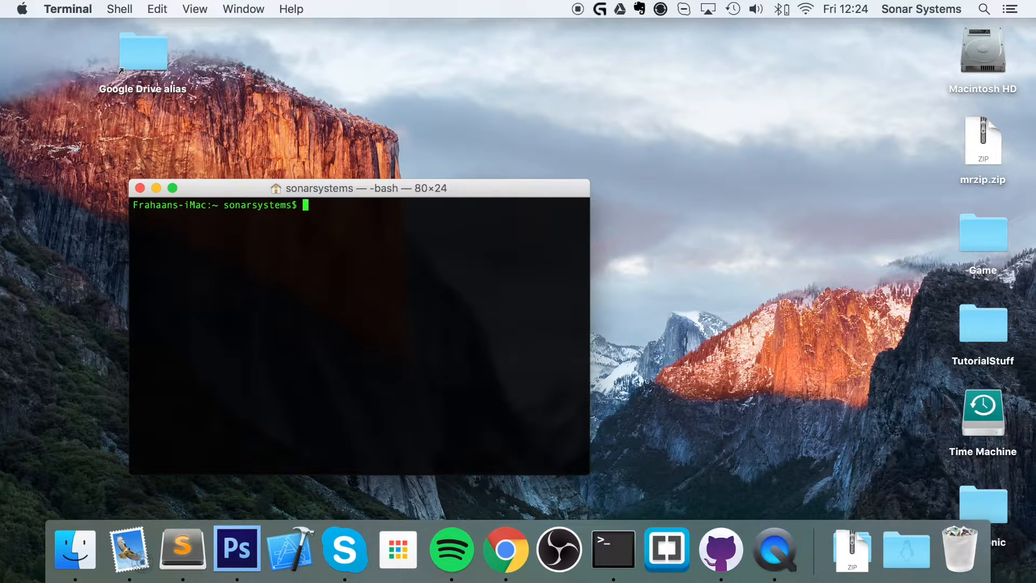
# - Run 'sudo npm install -g cordova' to install Cordova 6.1.1 globally
pyautogui.write('sudo')
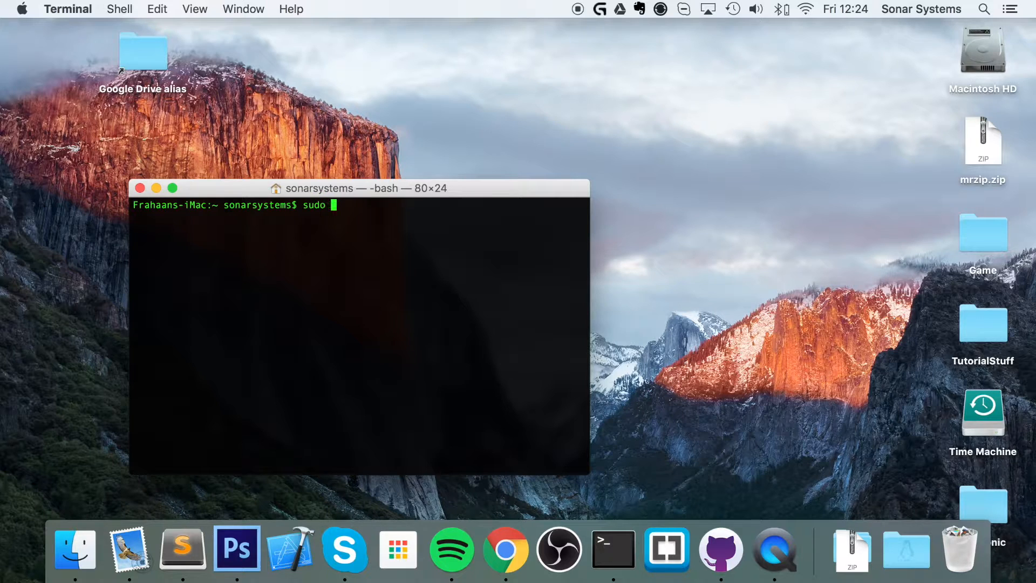
pyautogui.write('npm install')
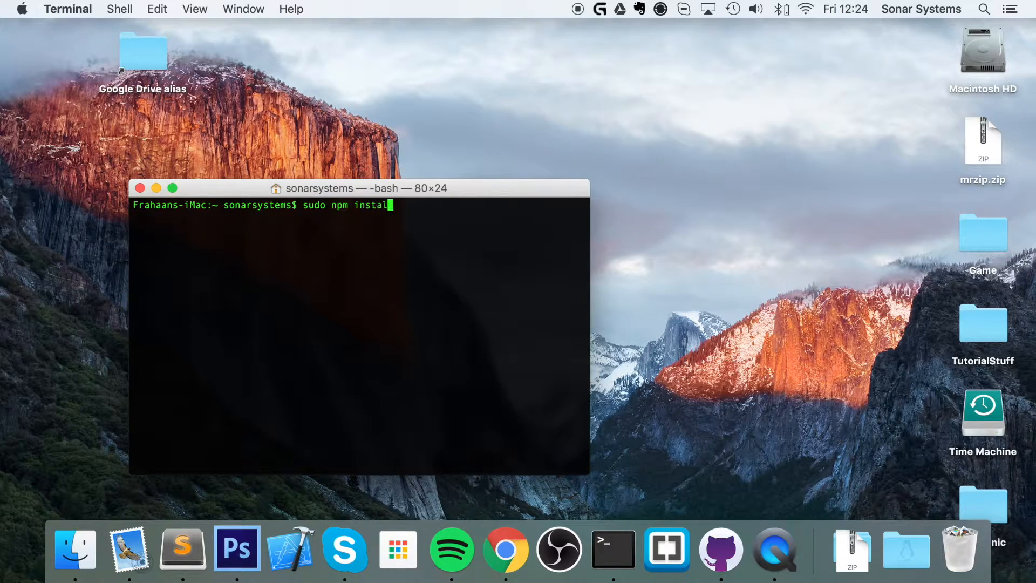
pyautogui.write('-g cord')
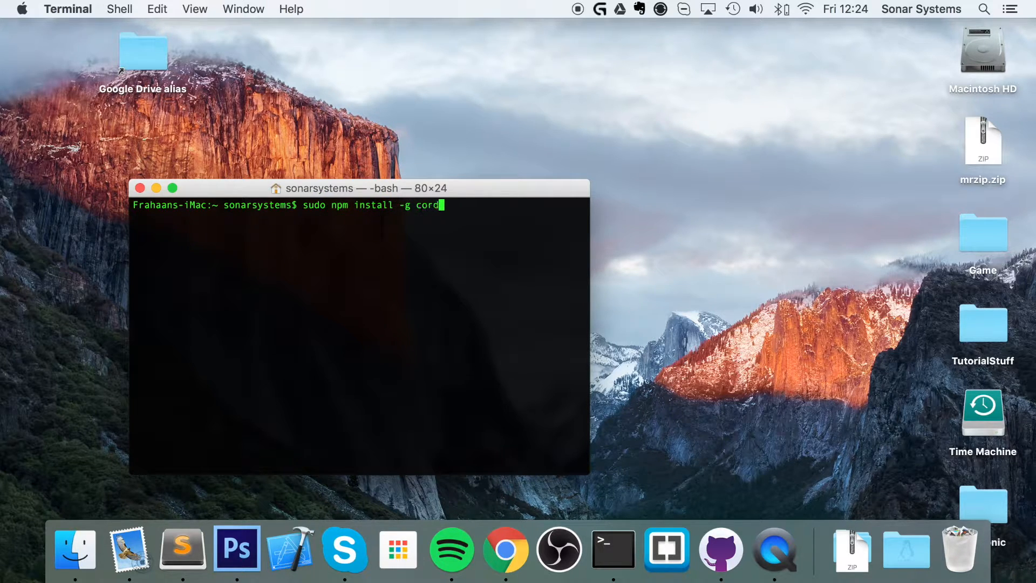
pyautogui.press('Return')
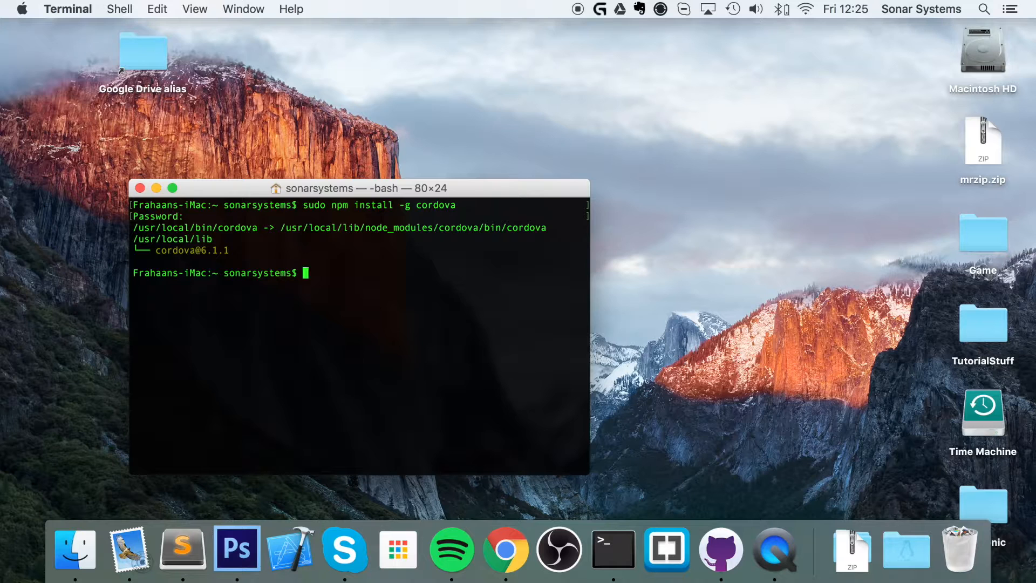
pyautogui.moveTo(320, 468)
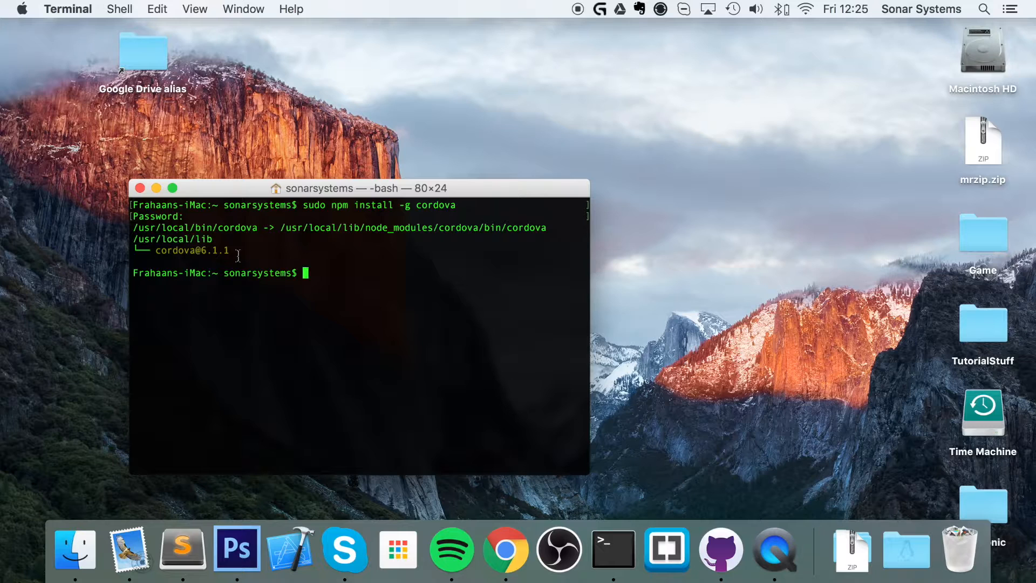
pyautogui.moveTo(249, 192)
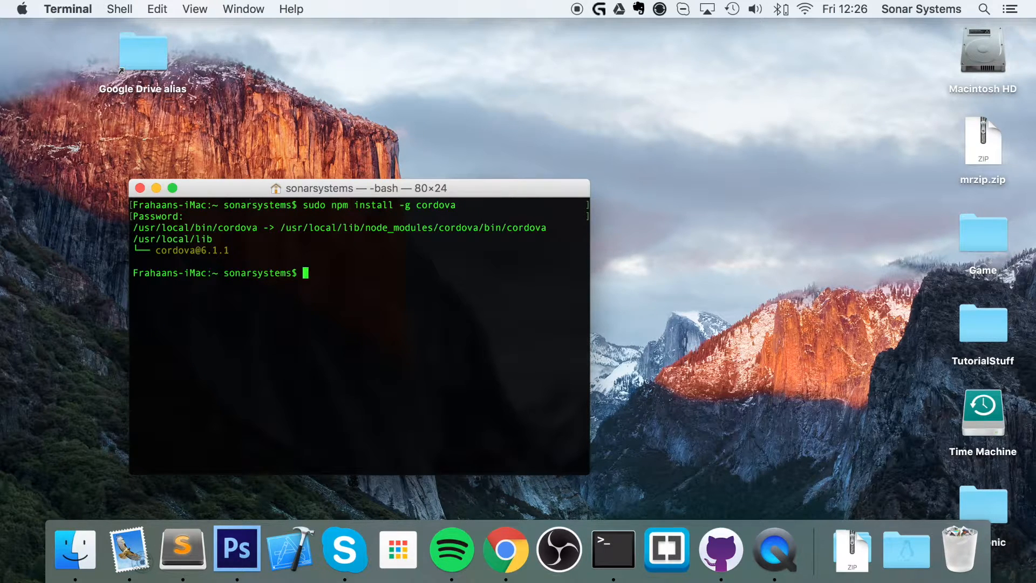
# - Run 'sudo npm install -g ionic' to install Ionic 1.7.14 globally
pyautogui.write('sudo npm')
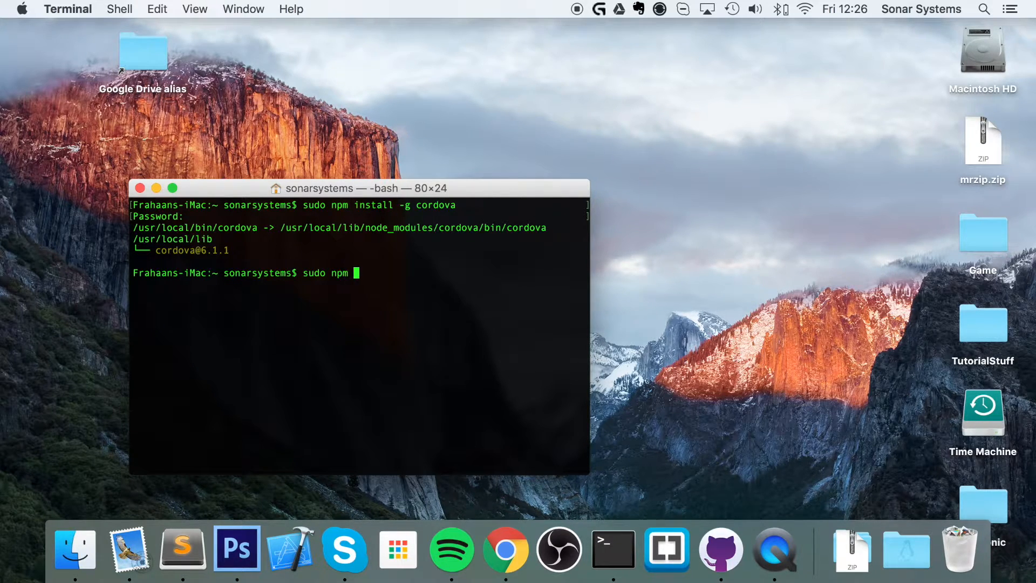
pyautogui.write('install -g ionic')
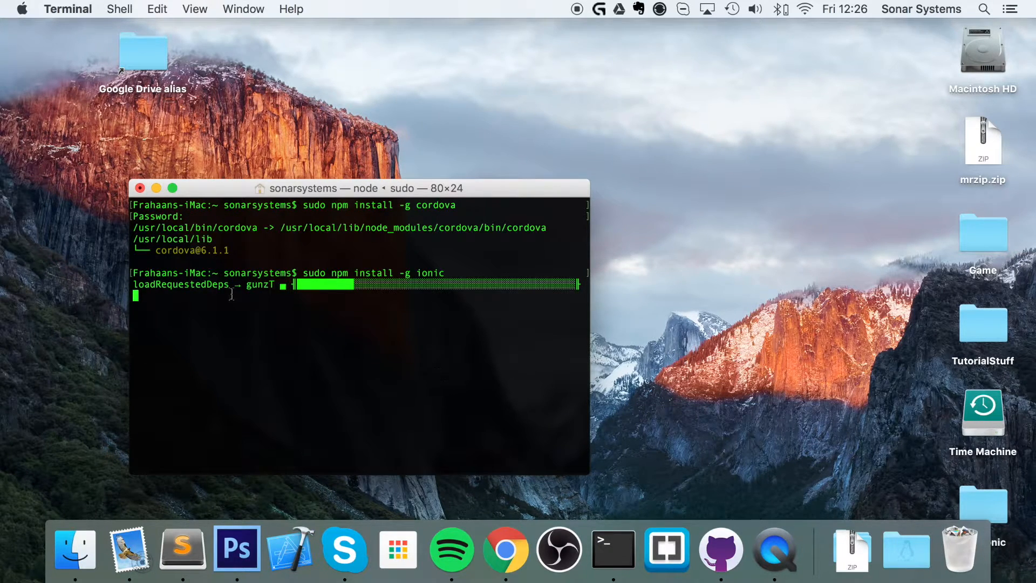
pyautogui.moveTo(351, 426)
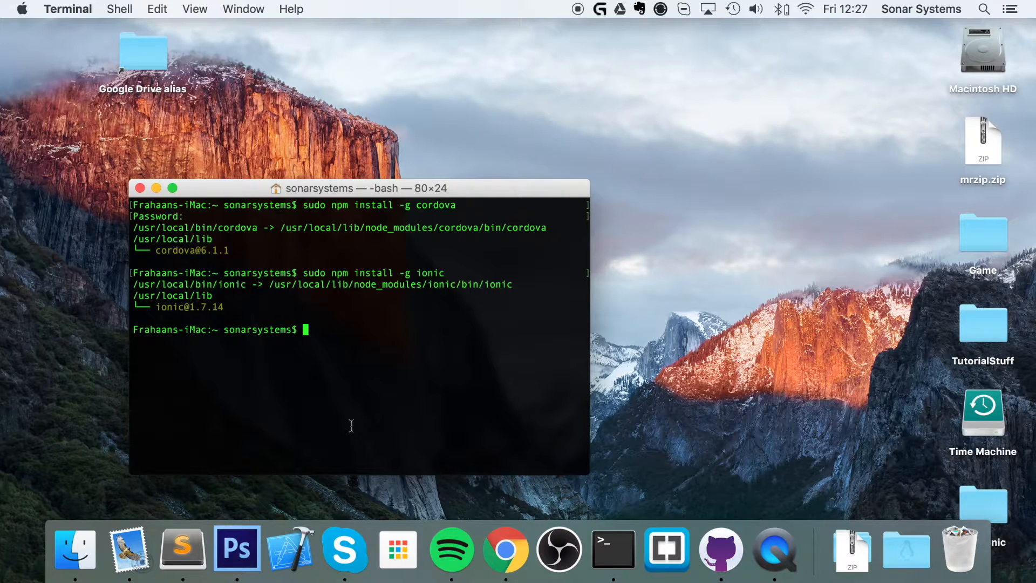
pyautogui.doubleClick(193, 307)
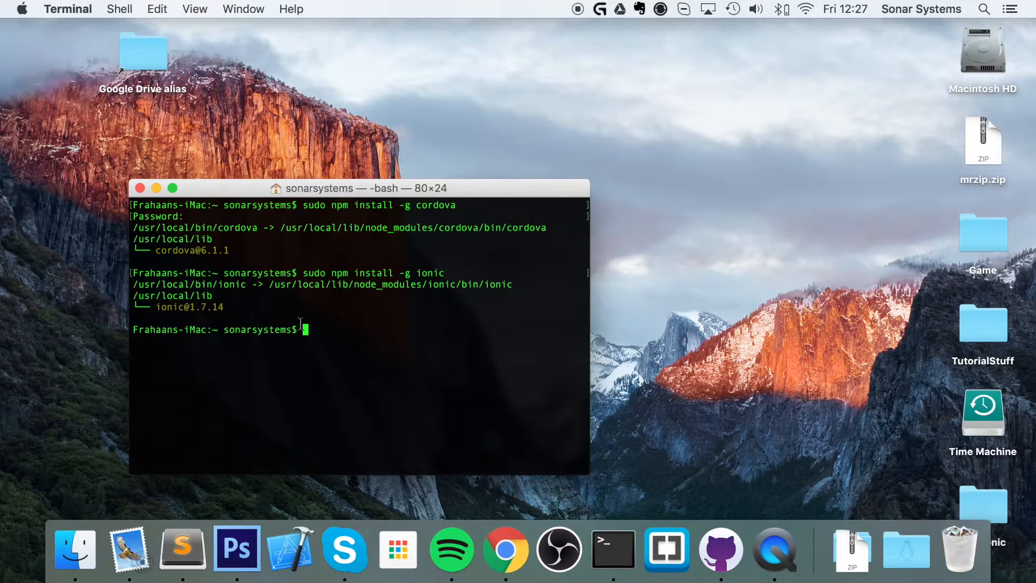
# - Change to the Desktop and run 'ionic start IonicAppIsAwesome' with the default tabs template
pyautogui.write('cd desktop')
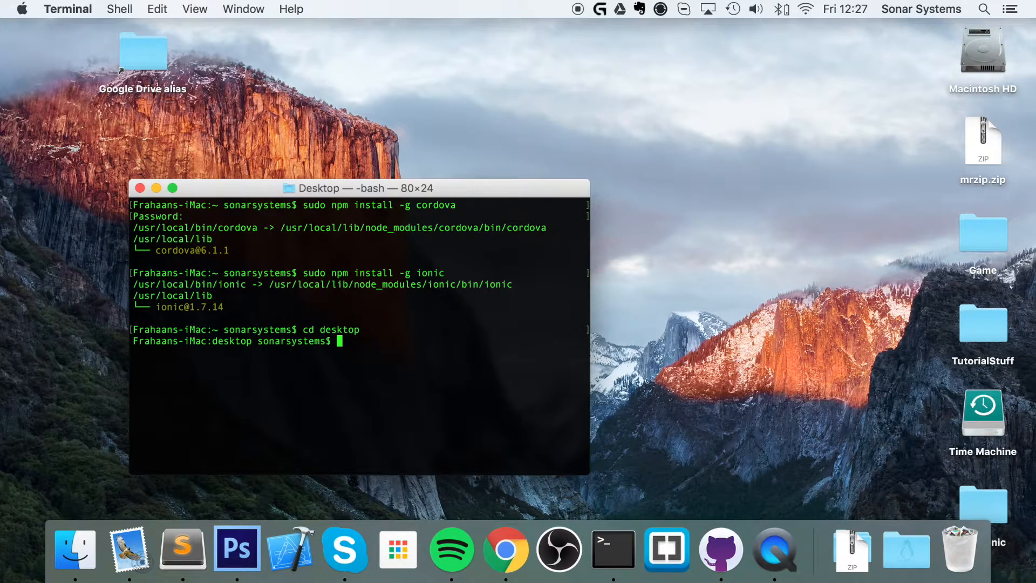
pyautogui.write('ionic')
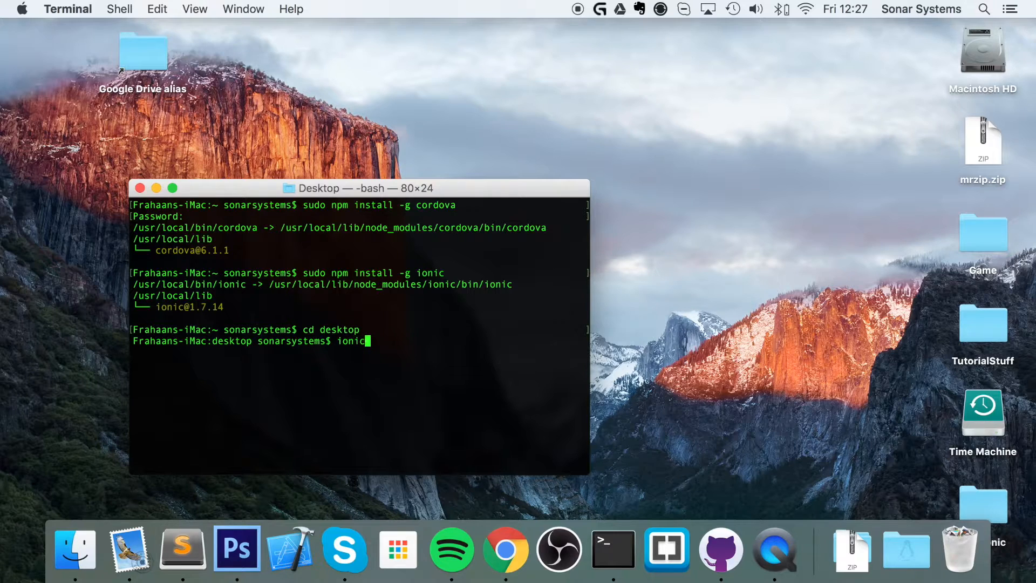
pyautogui.write('start')
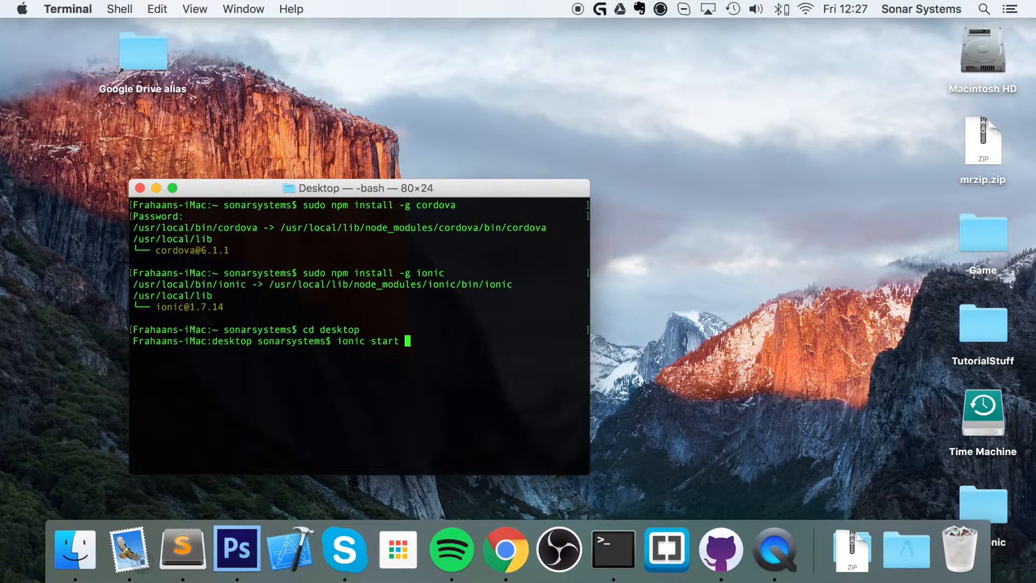
pyautogui.write('IonicApp')
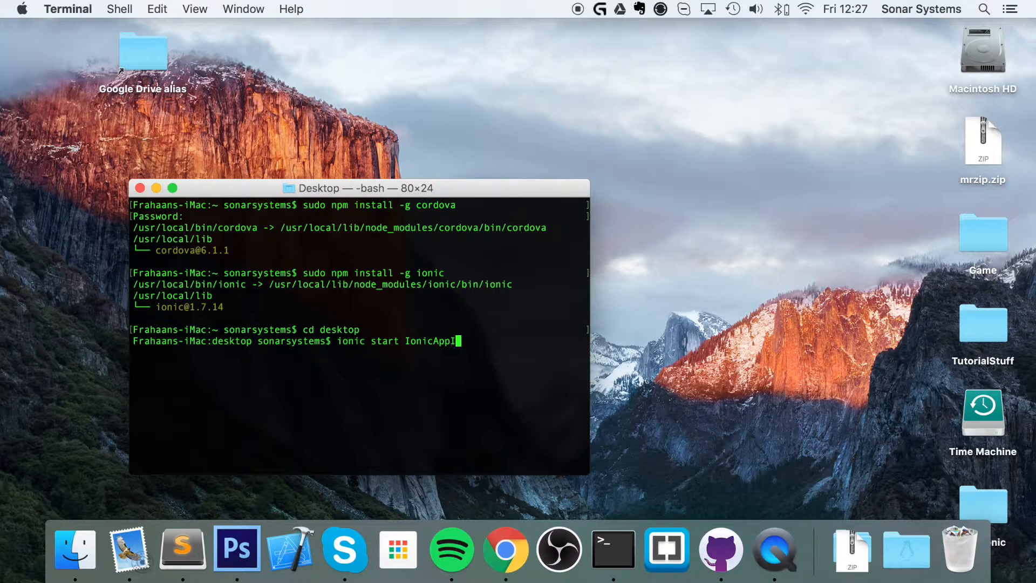
pyautogui.write('IsAwesome')
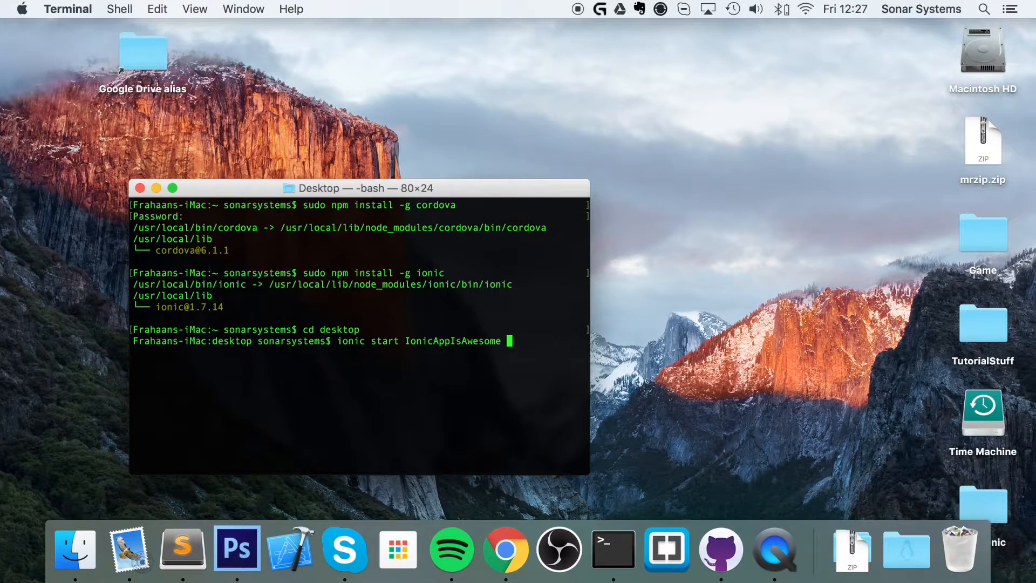
pyautogui.write('blank')
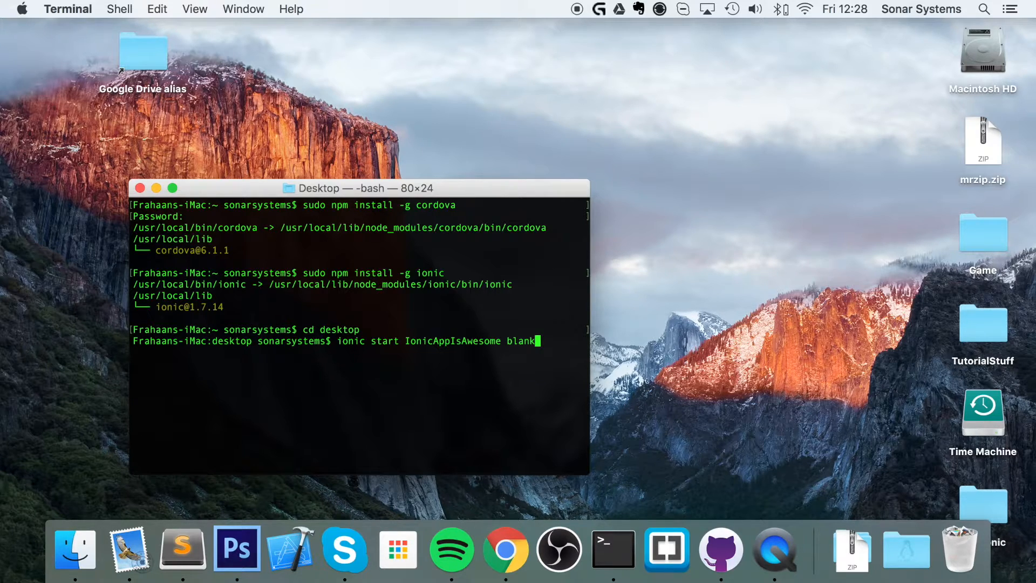
pyautogui.press('Backspace')
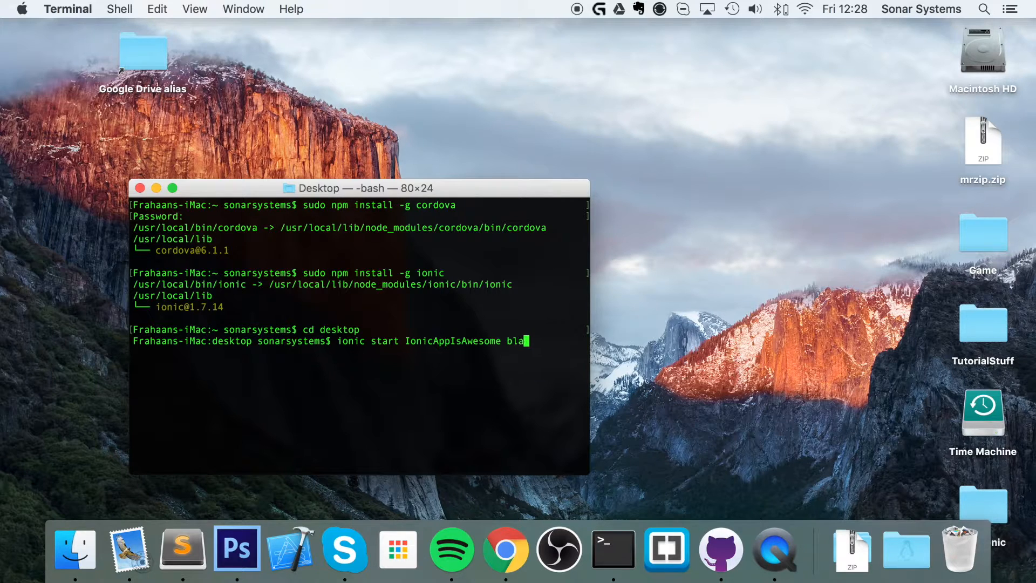
pyautogui.press('Backspace')
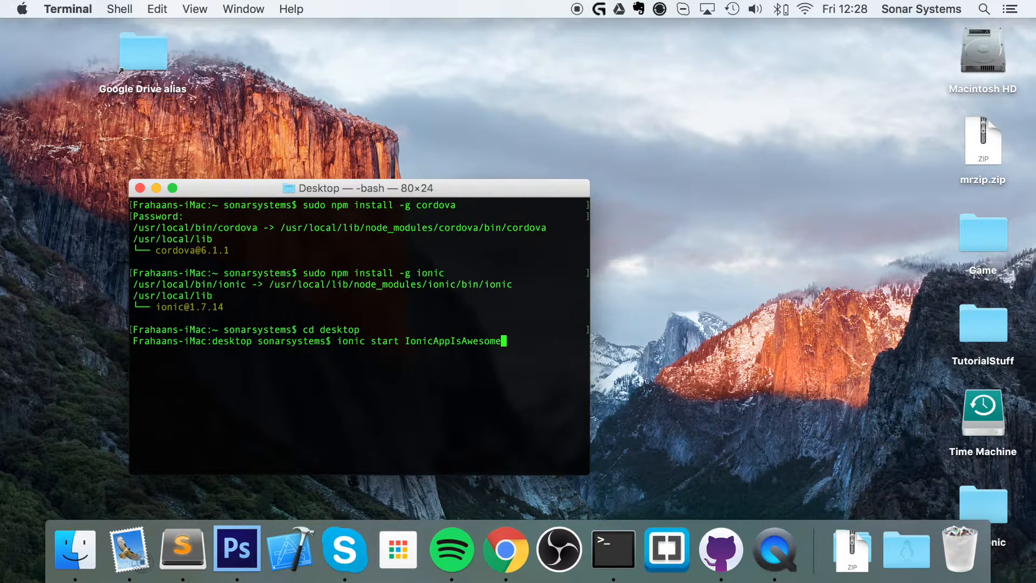
pyautogui.press('Return')
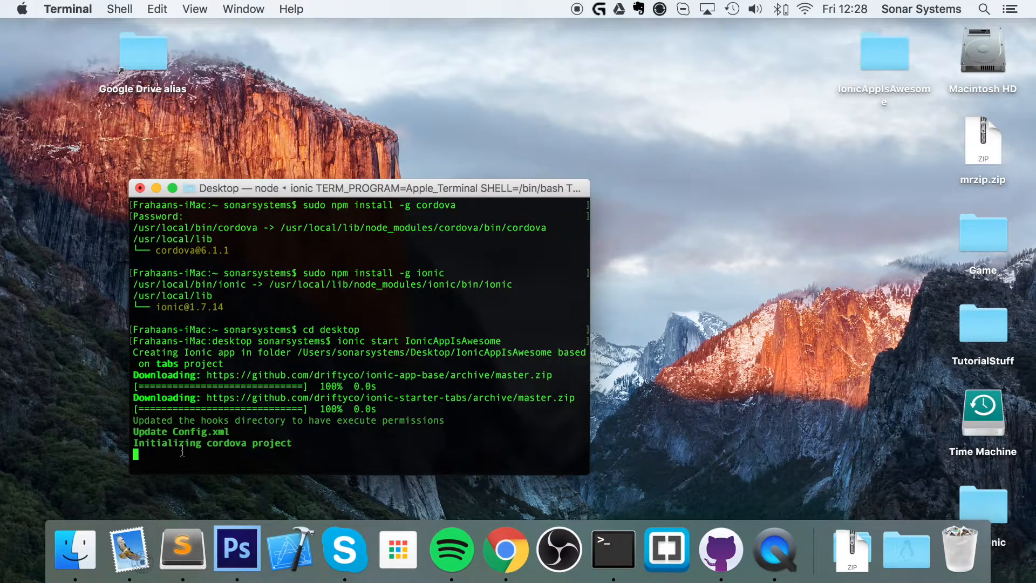
pyautogui.moveTo(793, 216)
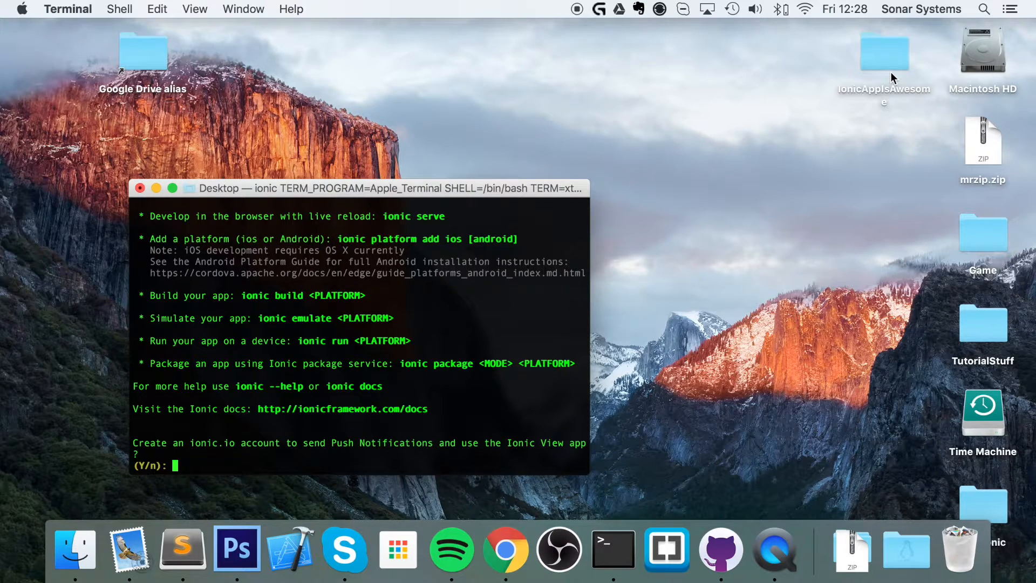
pyautogui.moveTo(881, 162)
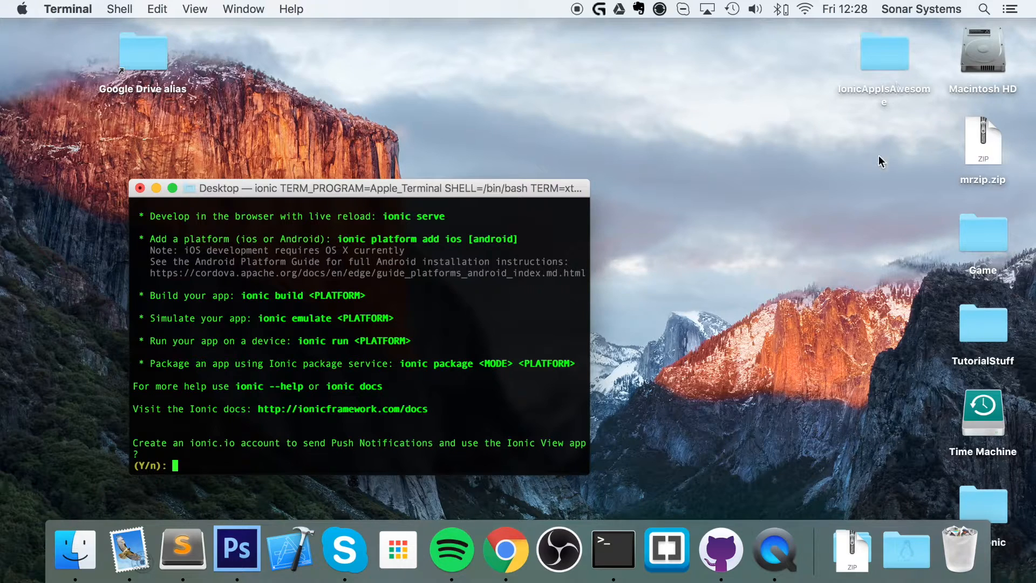
pyautogui.moveTo(617, 239)
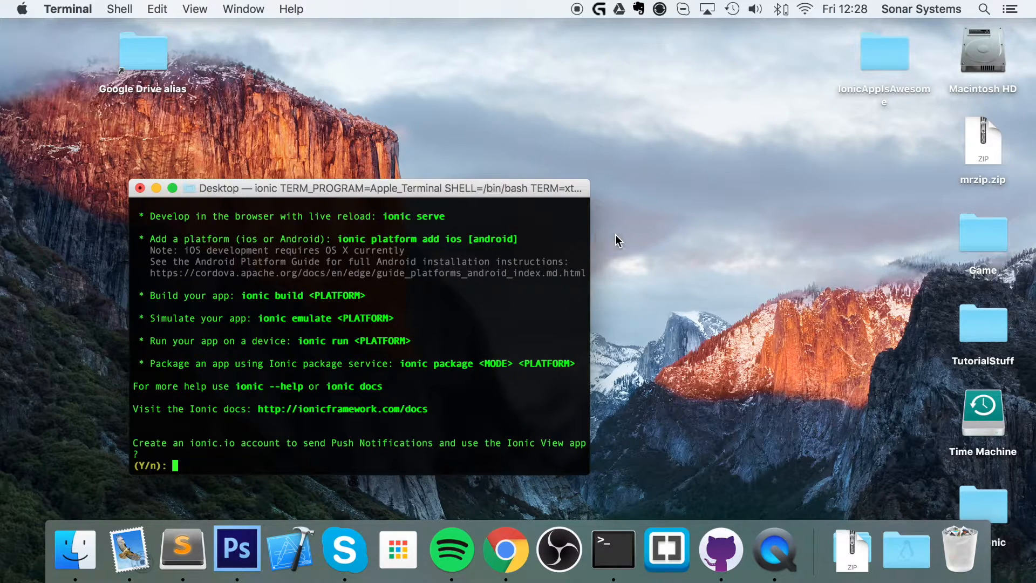
pyautogui.moveTo(626, 322)
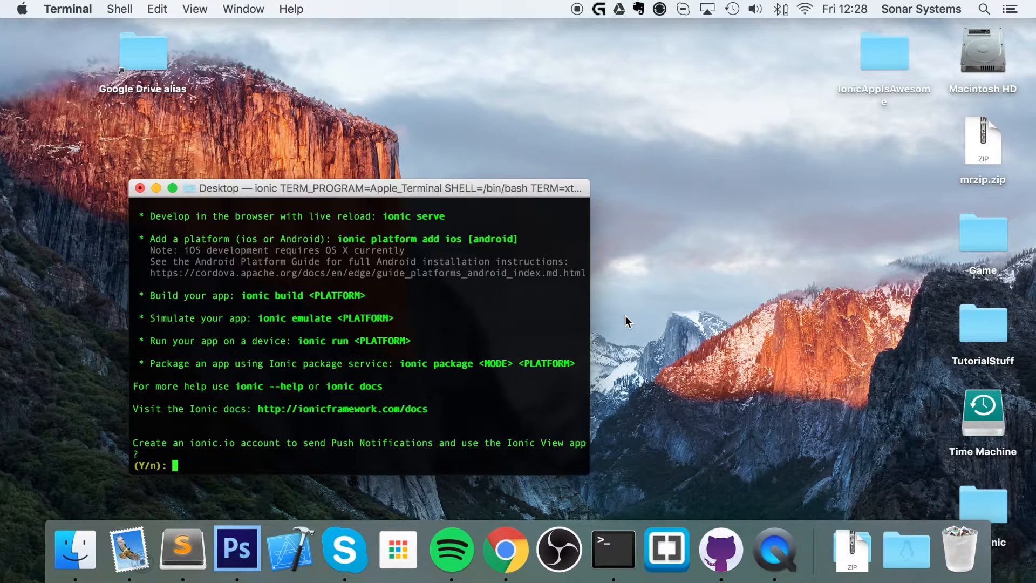
# - Answer 'n' to decline the ionic.io account offer
pyautogui.write('n')
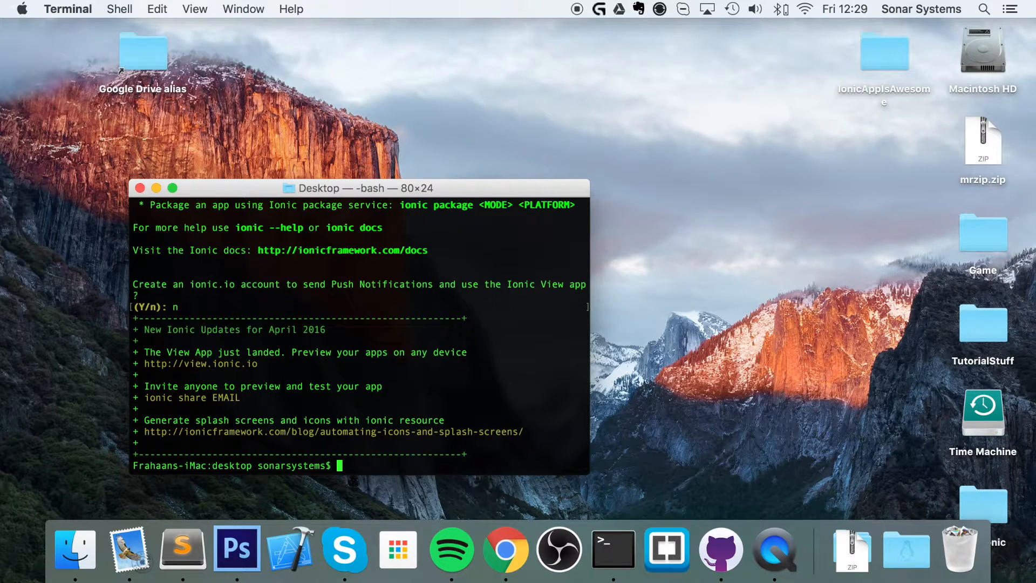
pyautogui.moveTo(716, 176)
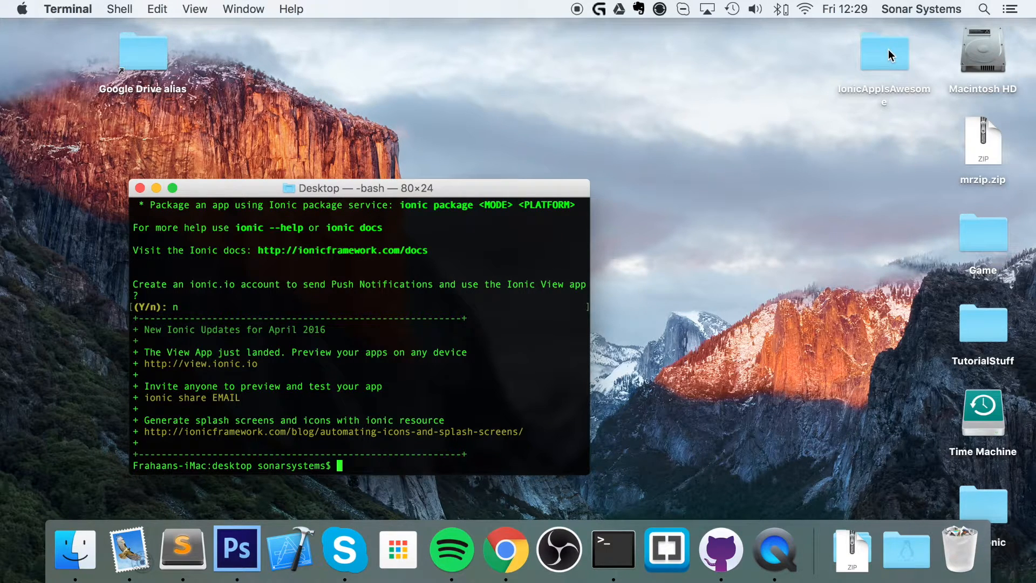
# - Browse the IonicAppIsAwesome folder's platforms and ios subfolders in Finder column view
pyautogui.doubleClick(884, 53)
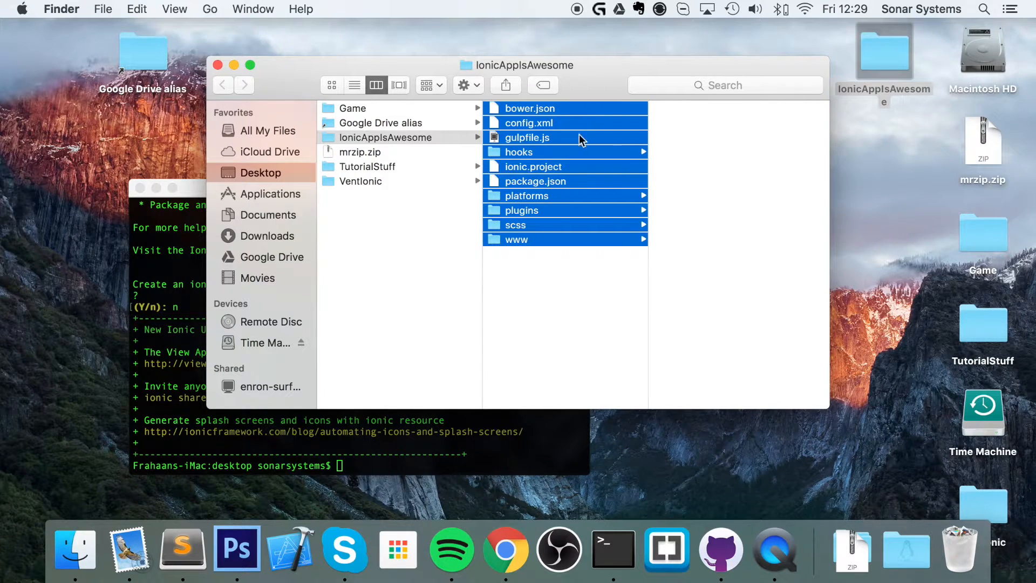
pyautogui.click(525, 196)
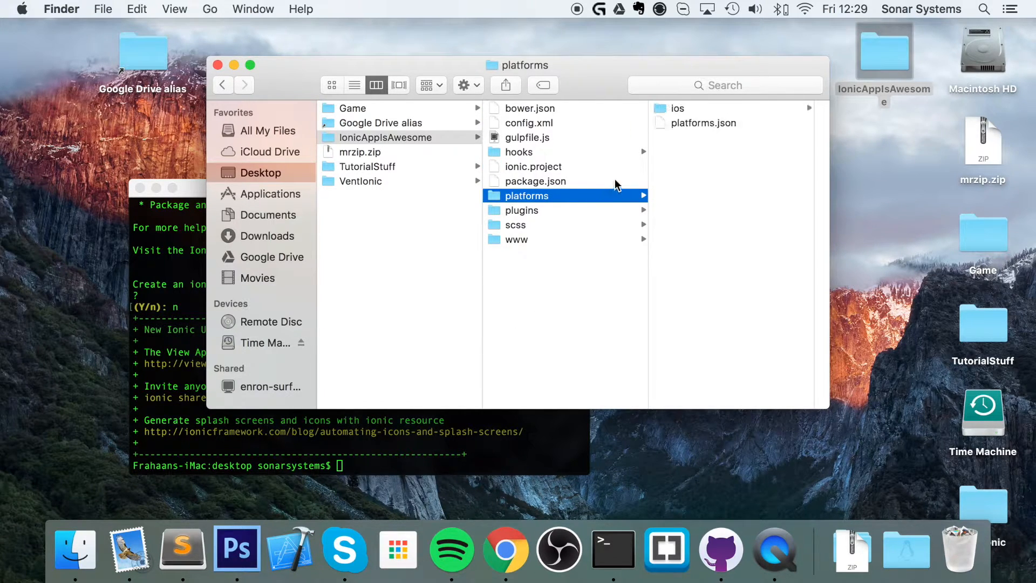
pyautogui.click(677, 108)
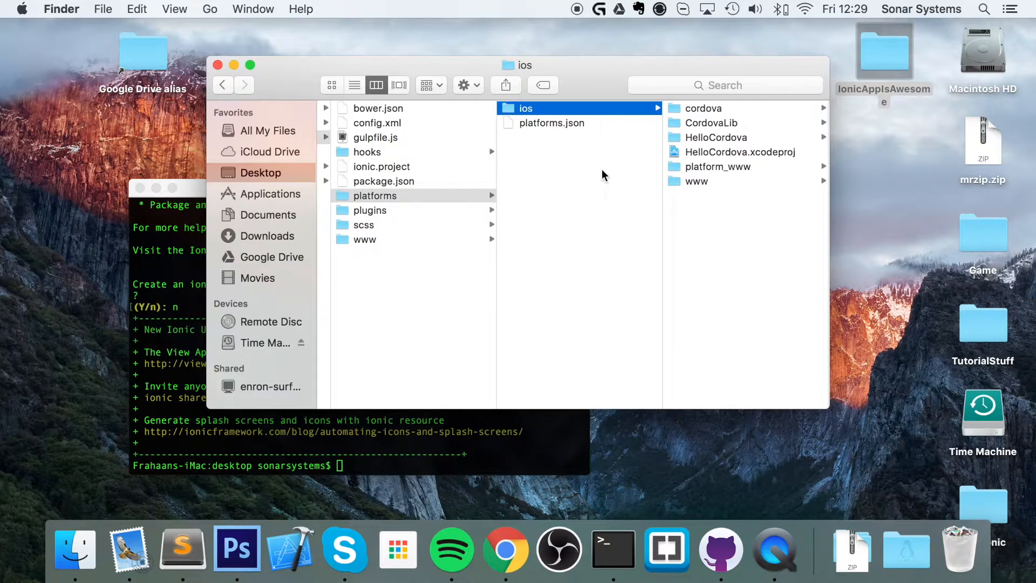
pyautogui.click(374, 196)
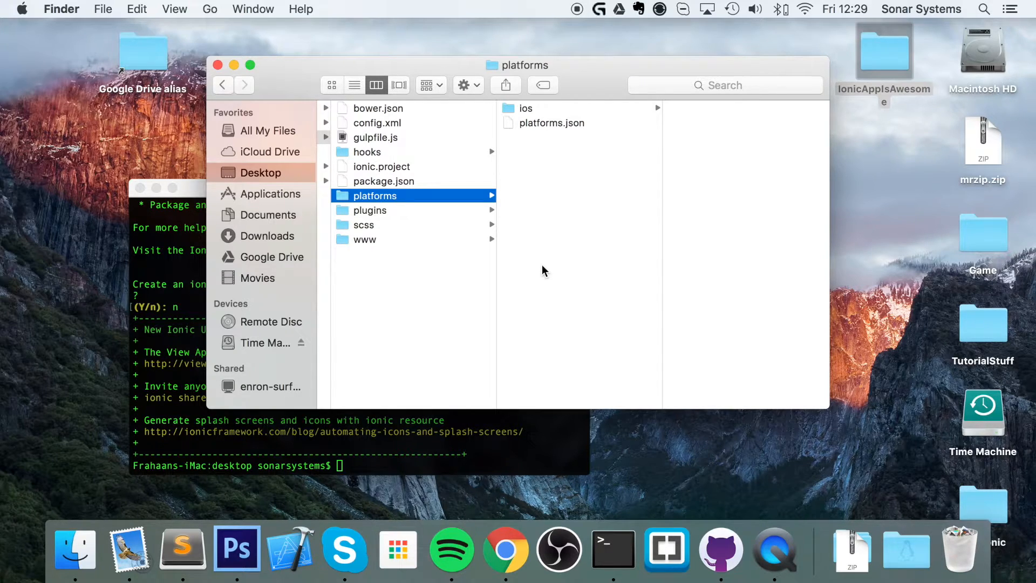
pyautogui.moveTo(446, 334)
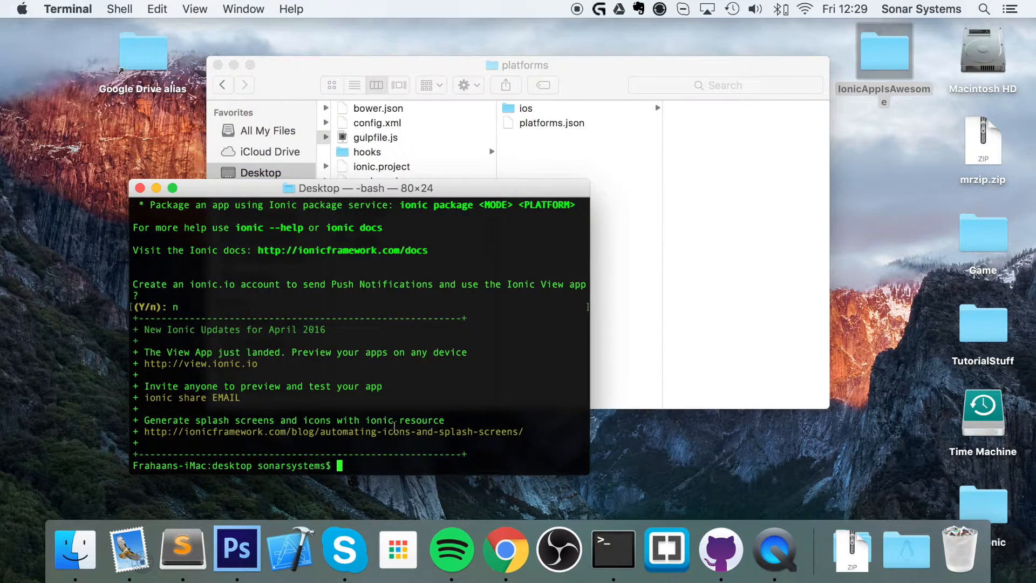
# - Move into IonicAppIsAwesome and run 'ionic build ios'
pyautogui.write('cd')
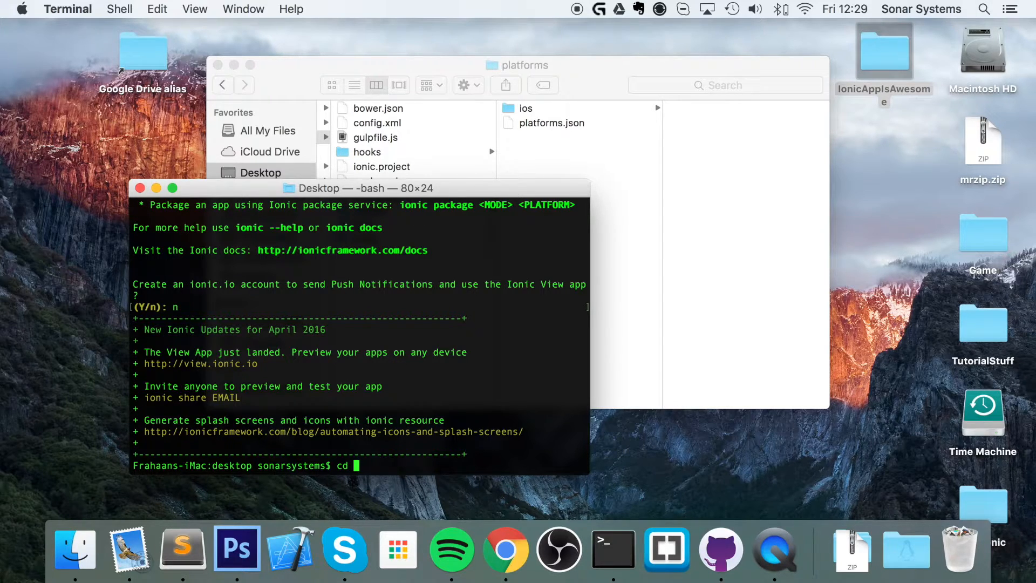
pyautogui.write('IonicAppIsAwesome/')
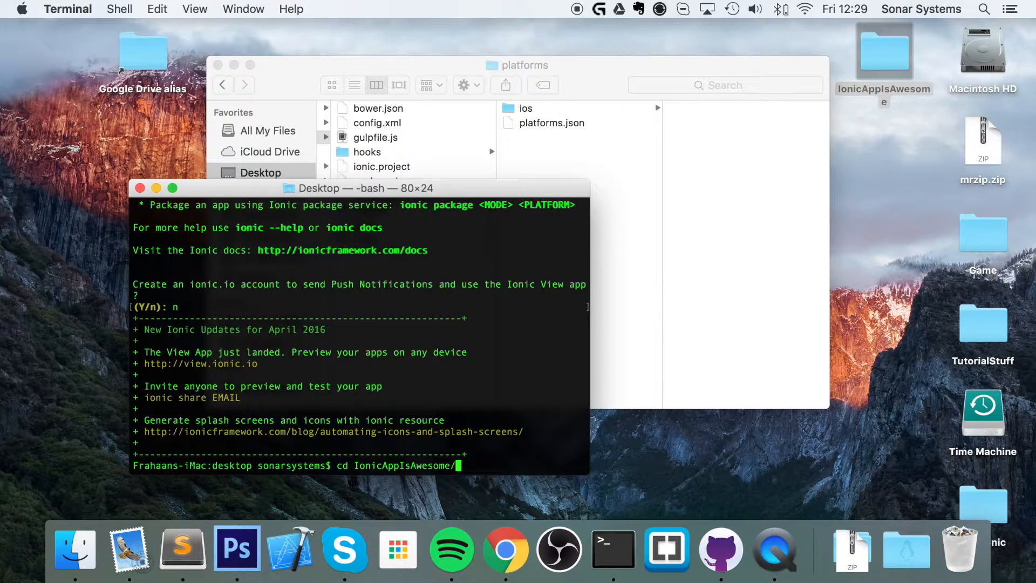
pyautogui.press('Return')
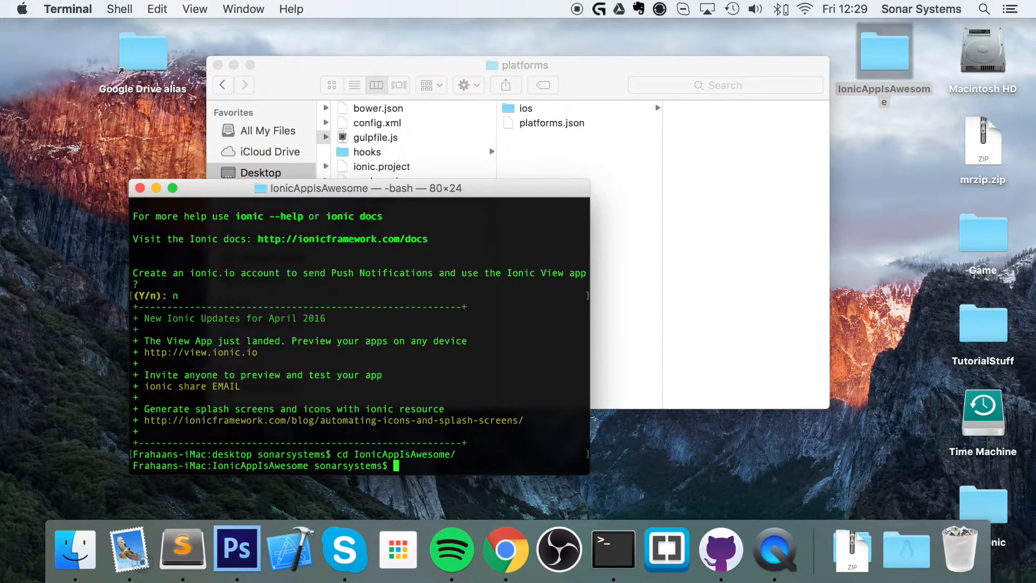
pyautogui.write('ionic bi')
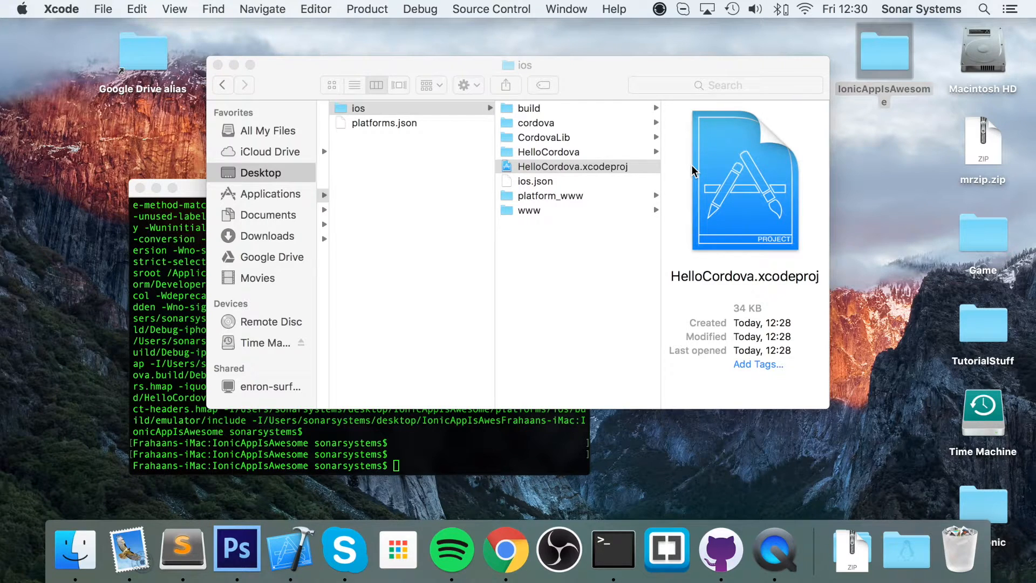
# - Run HelloCordova.xcodeproj in Xcode on the iPhone 6s Plus simulator
pyautogui.doubleClick(571, 166)
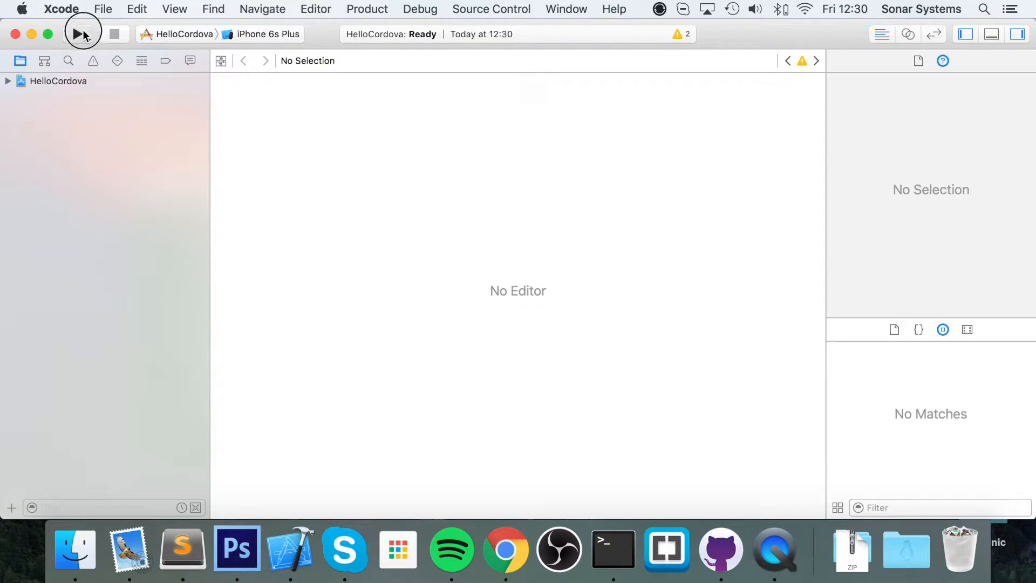
pyautogui.click(78, 33)
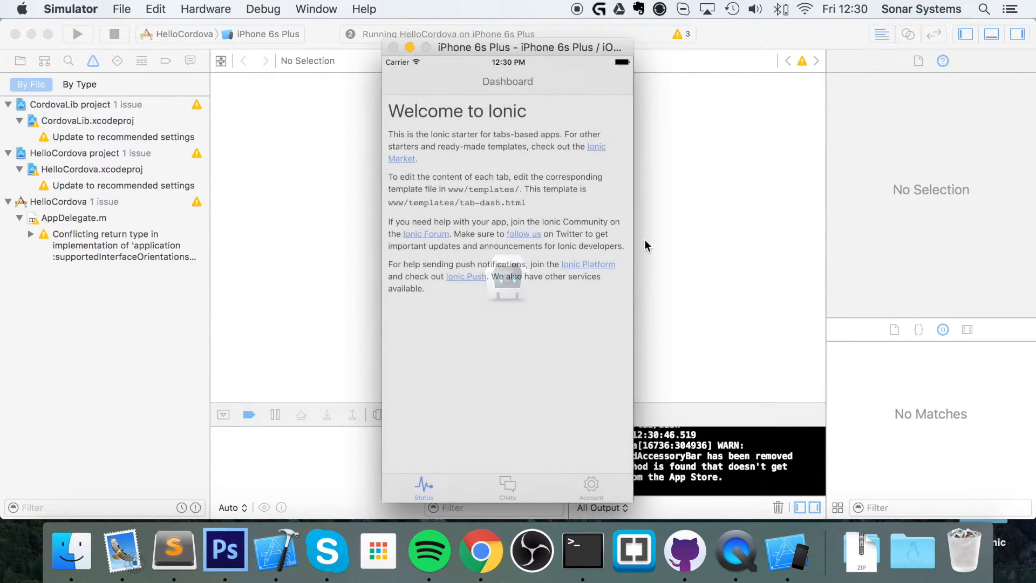
pyautogui.moveTo(548, 349)
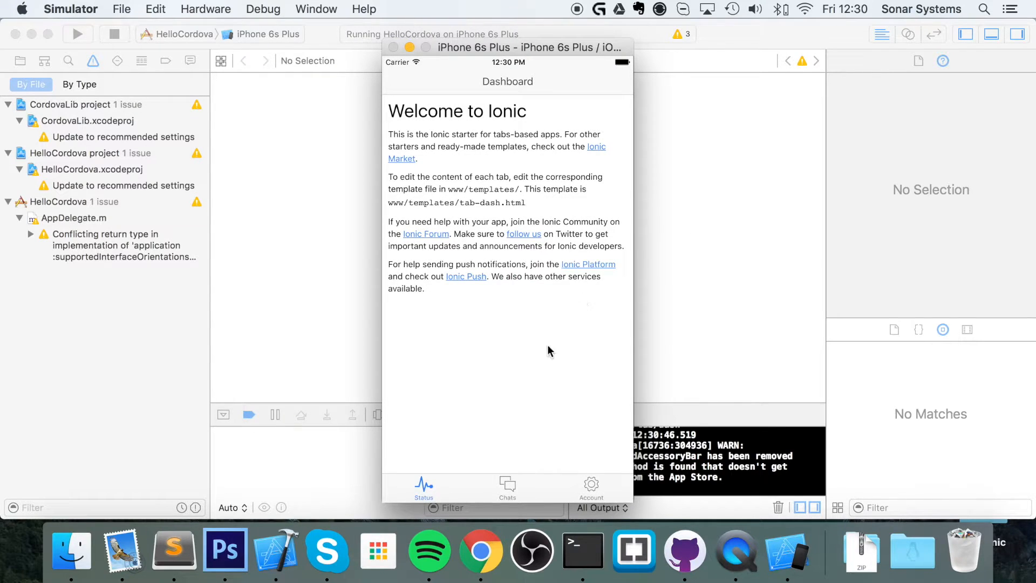
pyautogui.moveTo(508, 342)
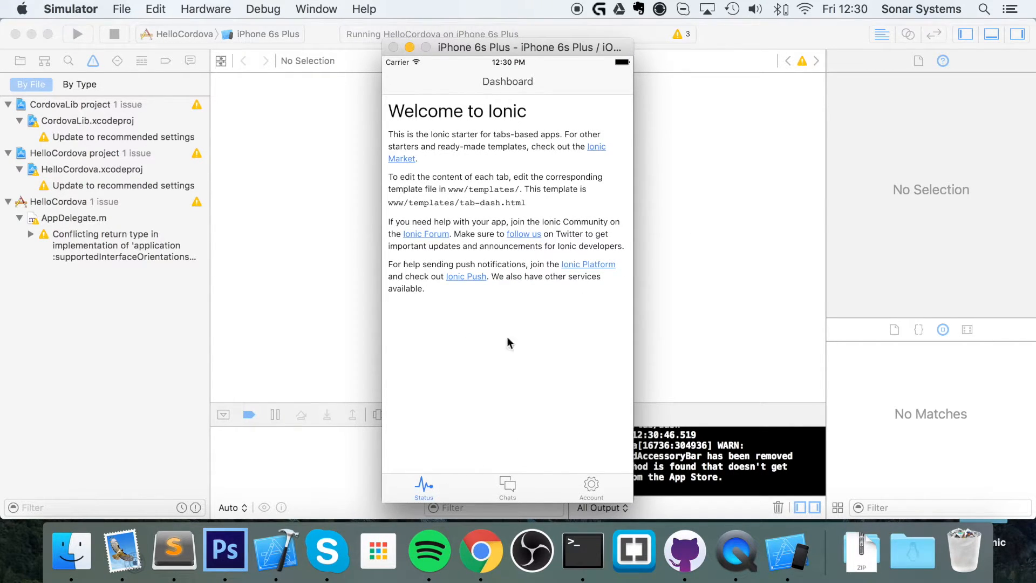
# - Try the Chats and Account tabs, switch Enable Friends off, and return to Xcode
pyautogui.click(507, 488)
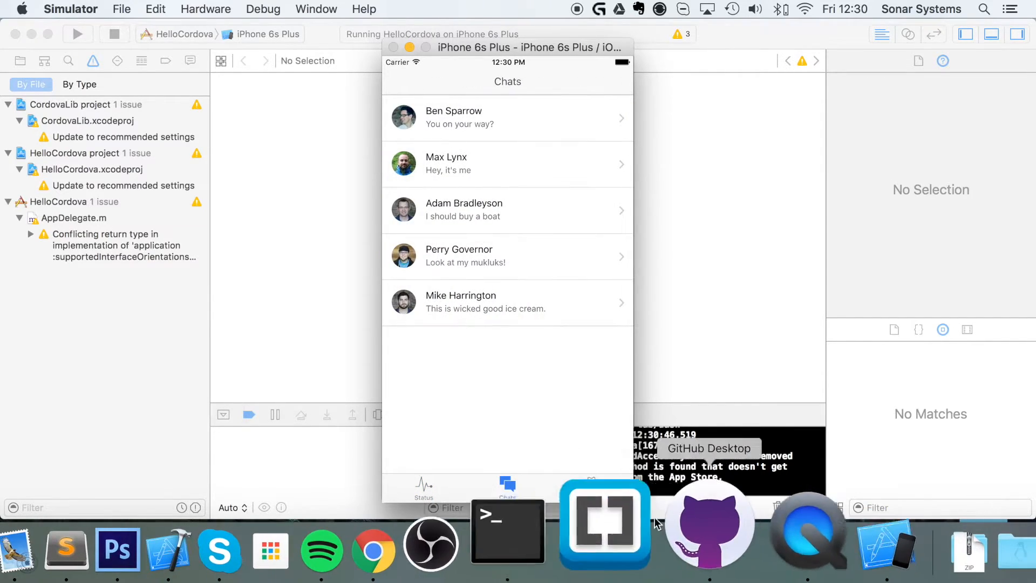
pyautogui.click(590, 488)
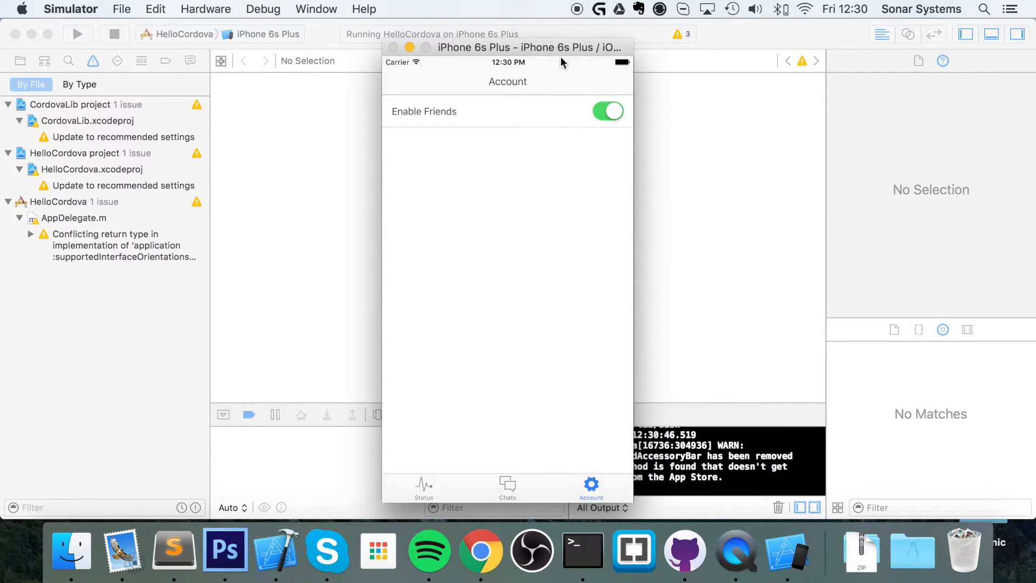
pyautogui.click(606, 111)
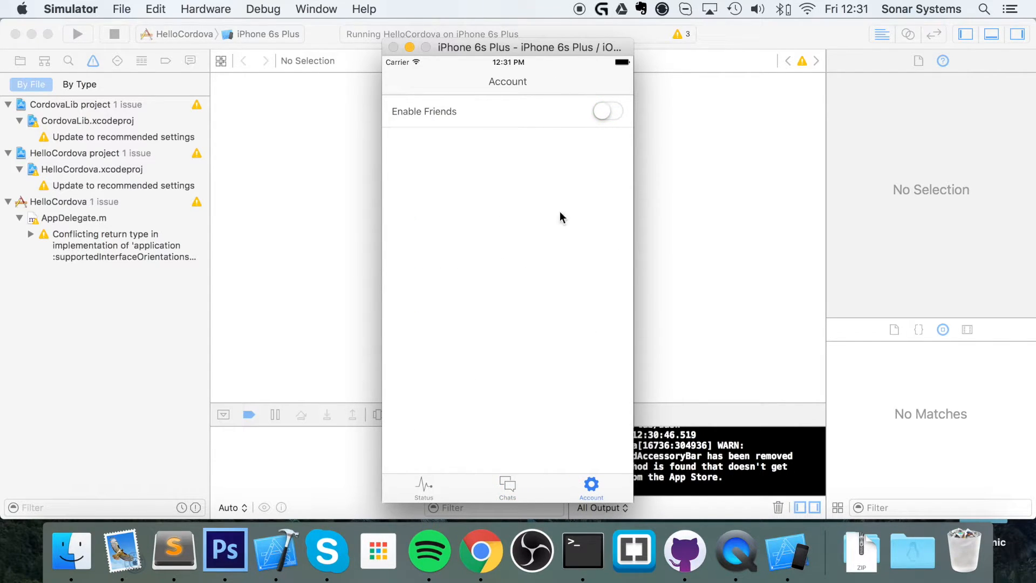
pyautogui.click(607, 111)
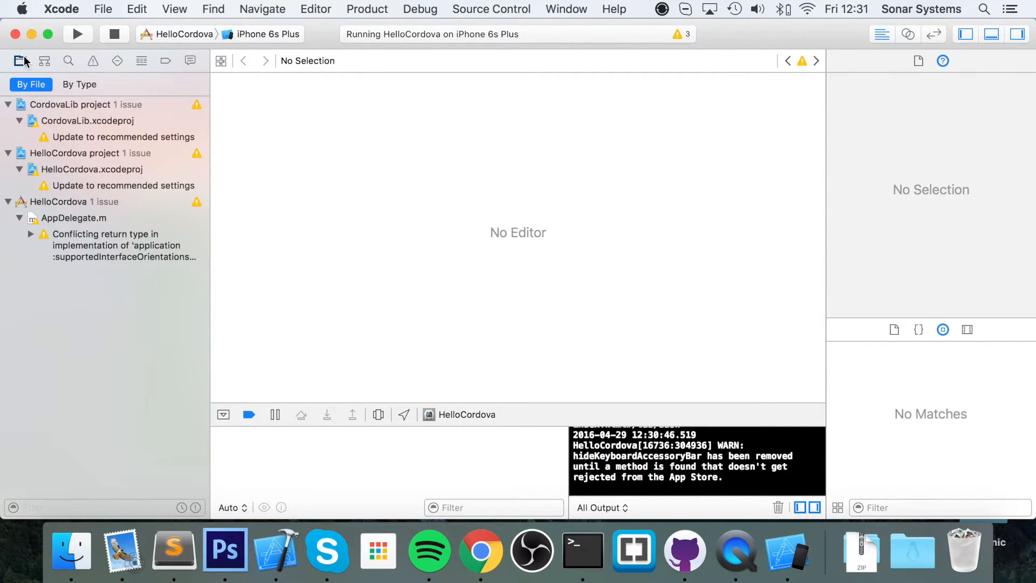
# - Expand the top-level www folder and the Staging www folder in the project navigator
pyautogui.click(19, 60)
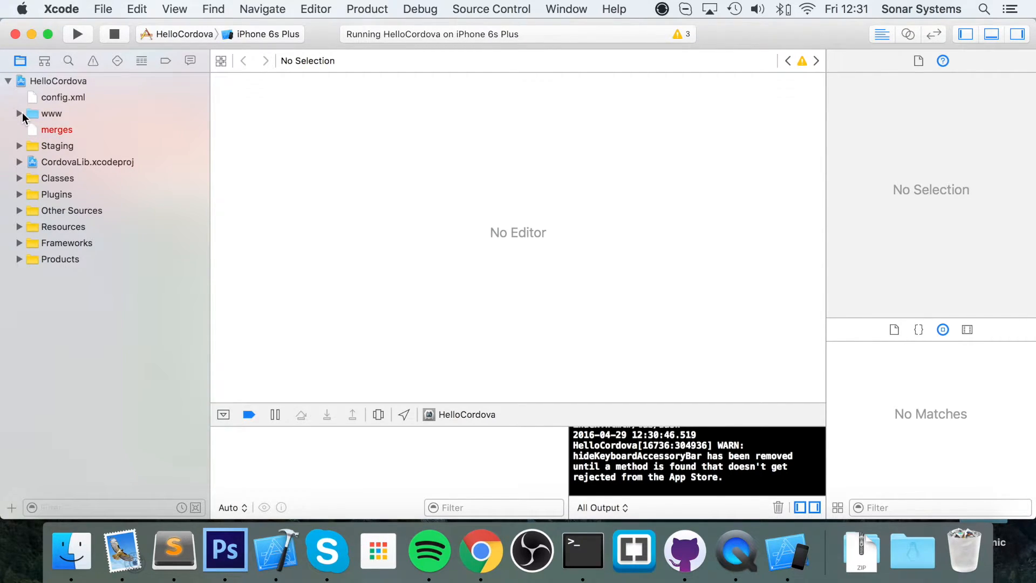
pyautogui.click(19, 113)
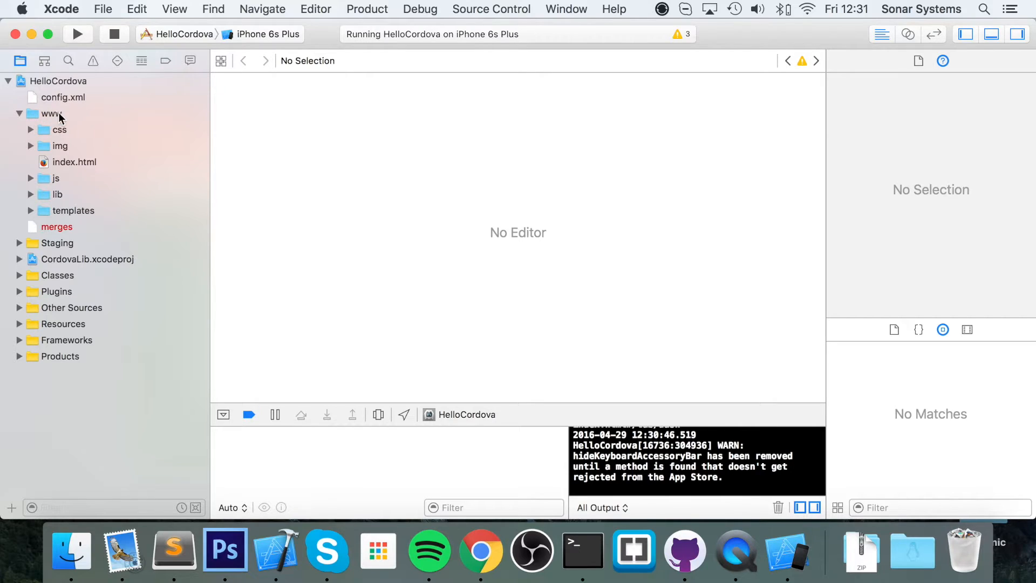
pyautogui.click(18, 113)
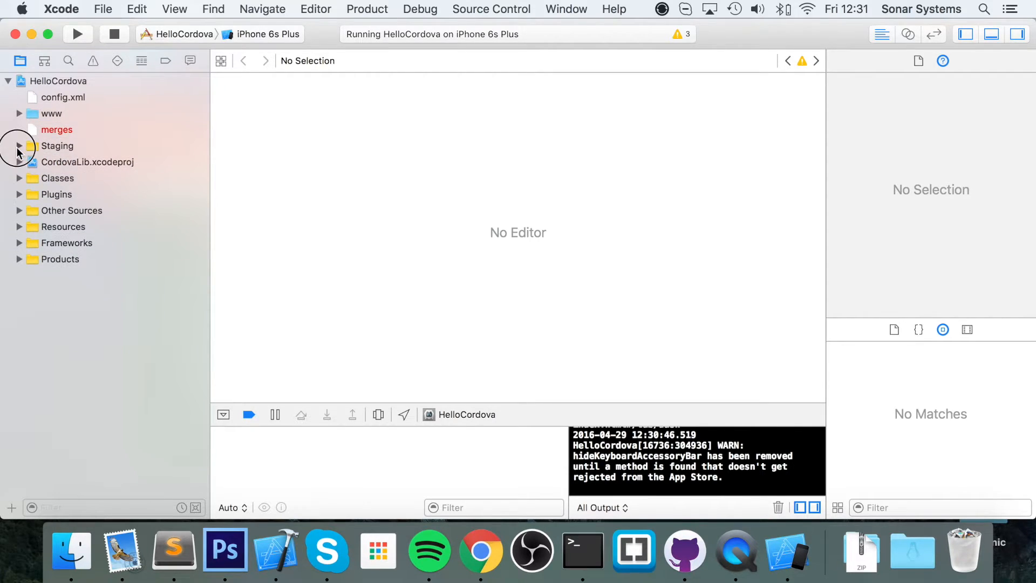
pyautogui.click(19, 146)
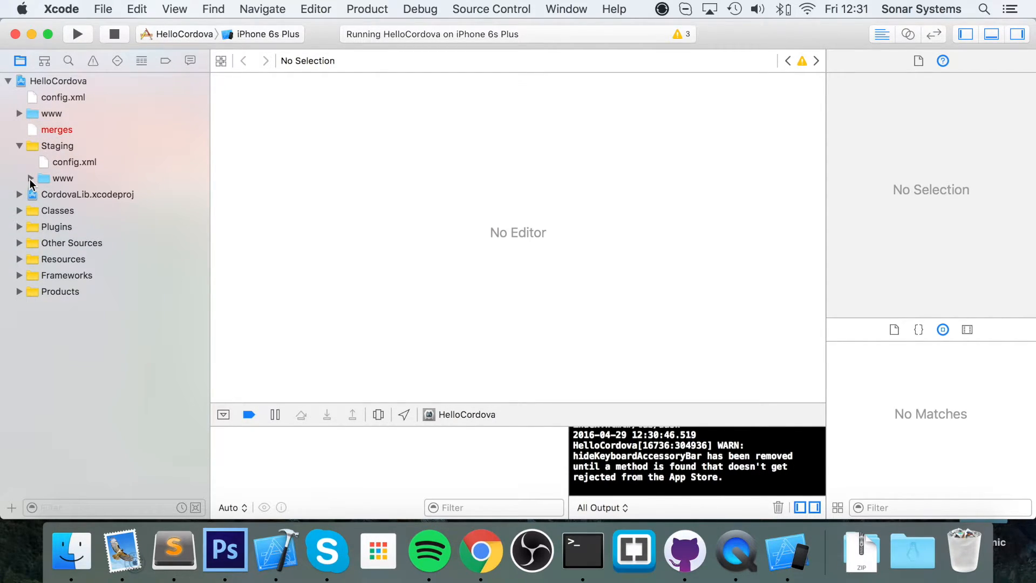
pyautogui.click(30, 178)
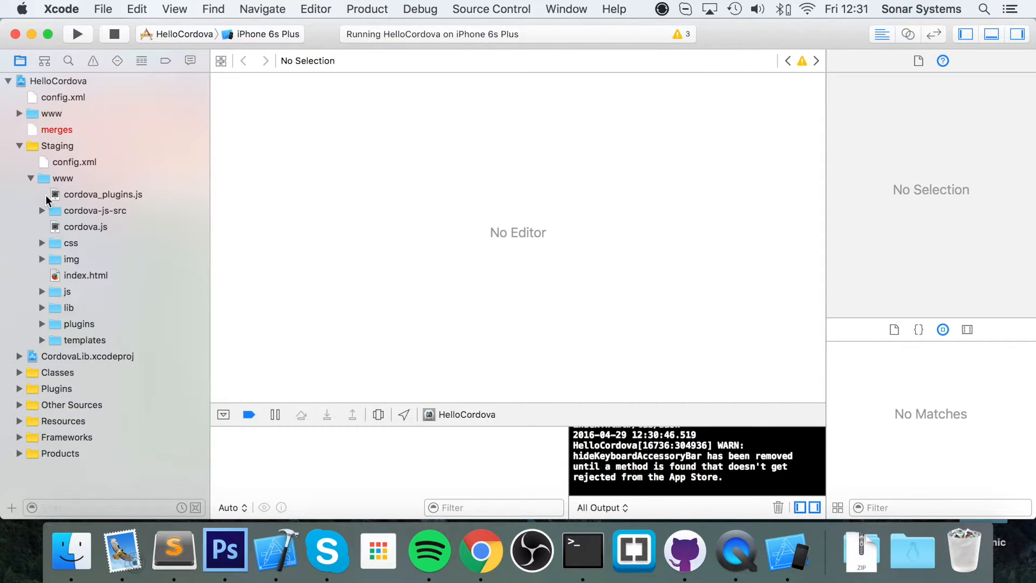
pyautogui.click(19, 113)
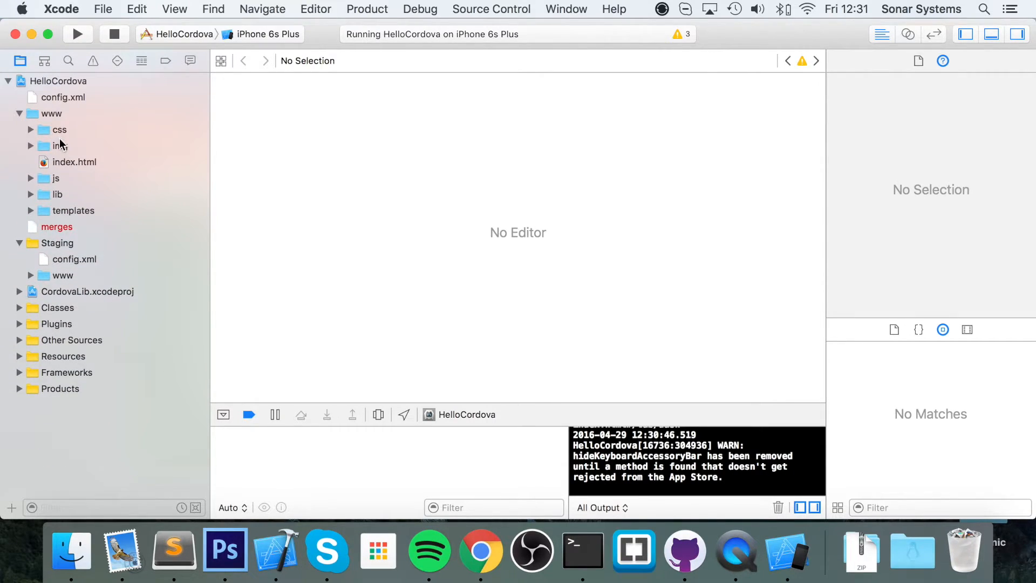
pyautogui.moveTo(565, 529)
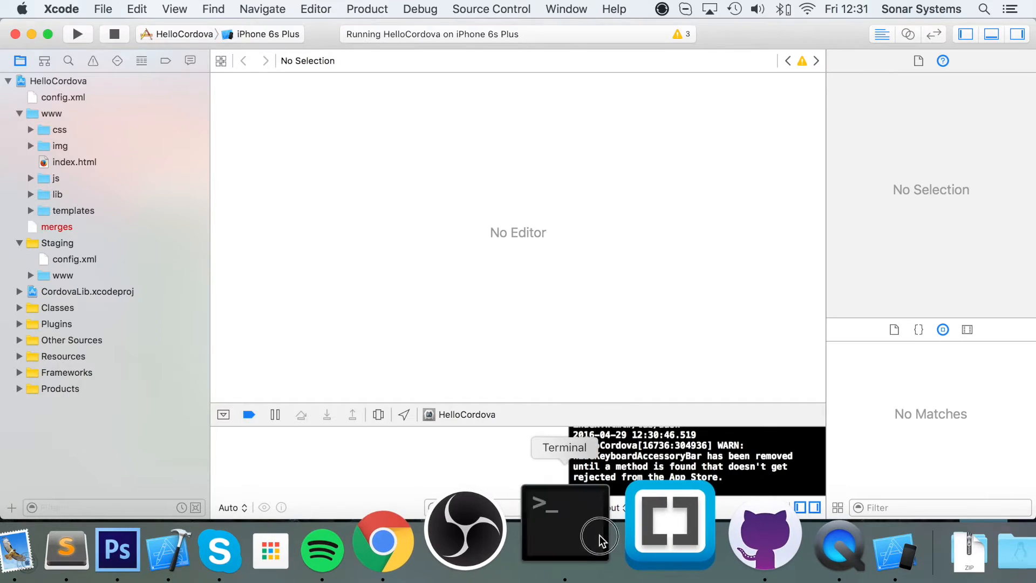
# - Check Terminal briefly, then re-expand Staging's www folder showing cordova.js, plugins and index.html
pyautogui.click(563, 522)
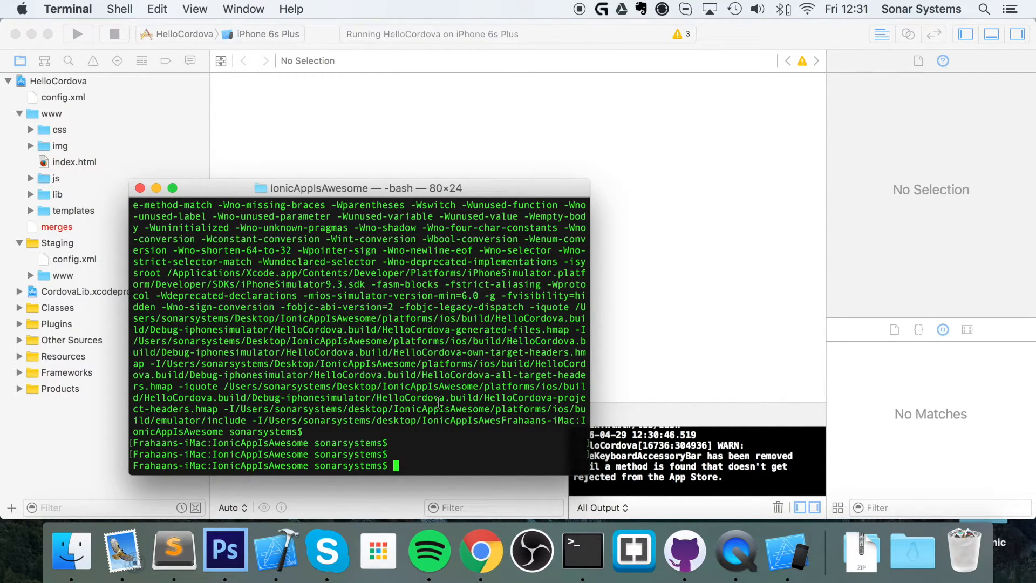
pyautogui.moveTo(328, 323)
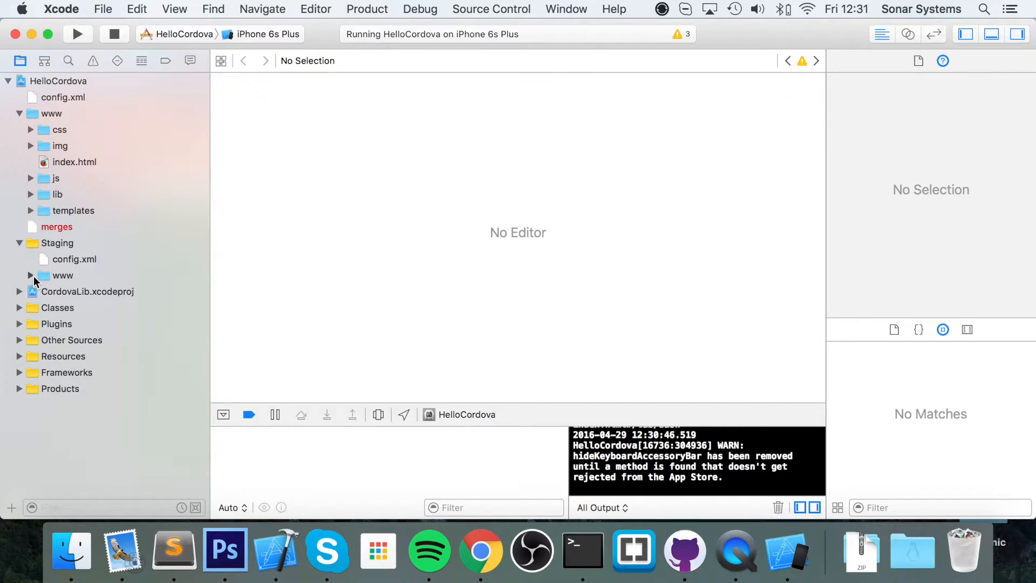
pyautogui.click(31, 275)
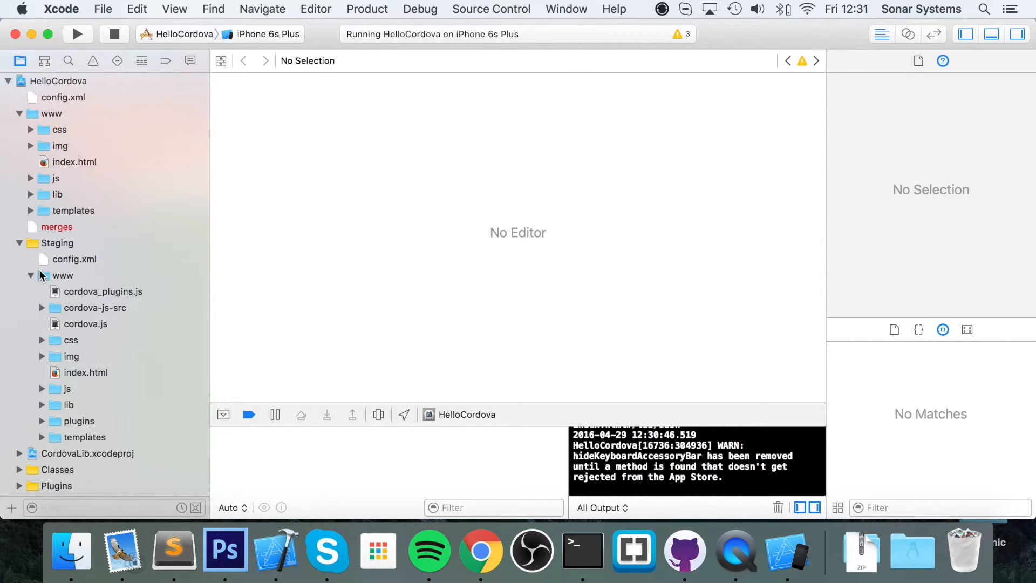
pyautogui.moveTo(58, 45)
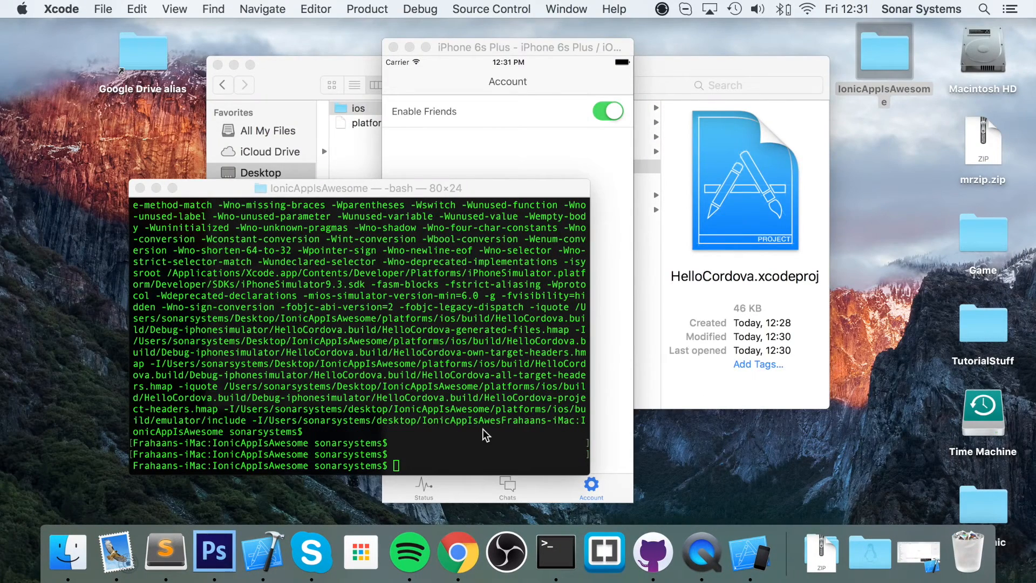
pyautogui.moveTo(678, 310)
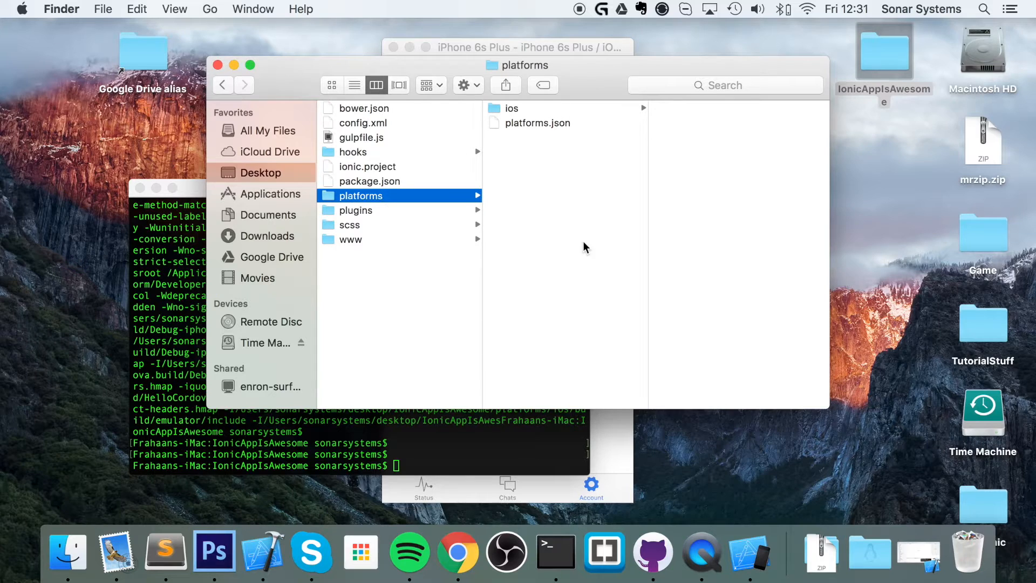
# - Show the www folder with css, img, index.html, js, lib and templates in Finder
pyautogui.click(351, 239)
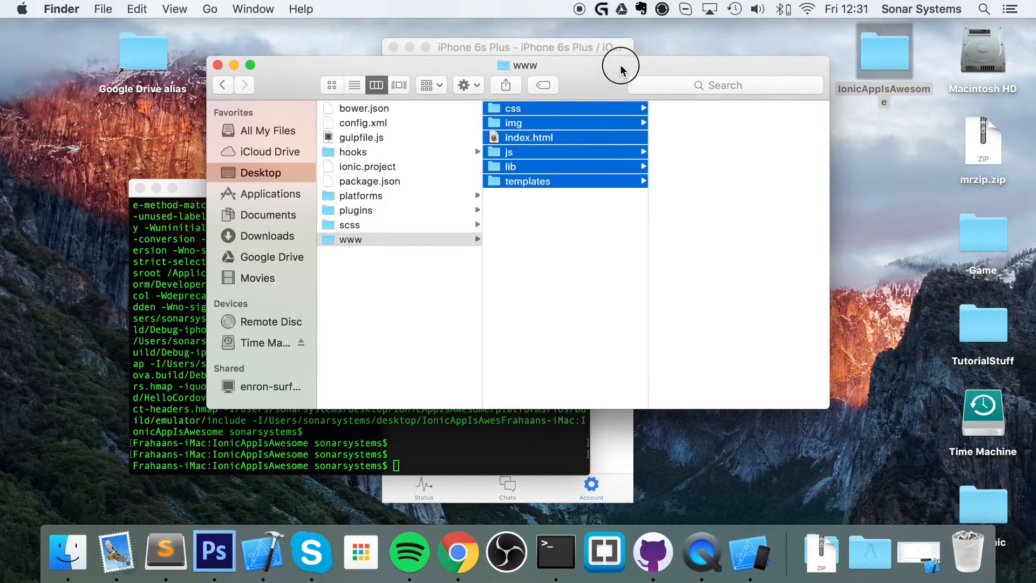
pyautogui.moveTo(625, 249)
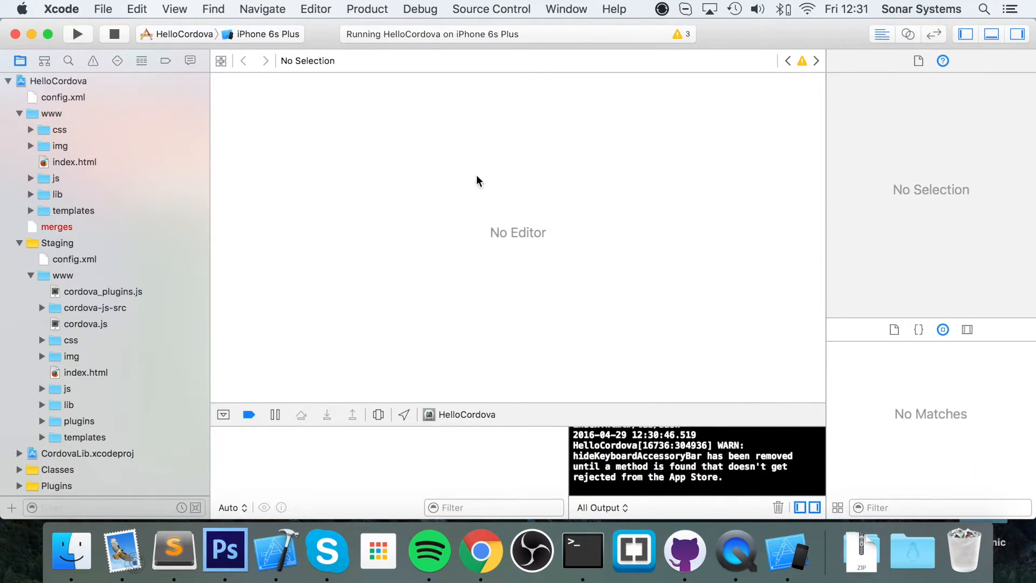
pyautogui.moveTo(268, 31)
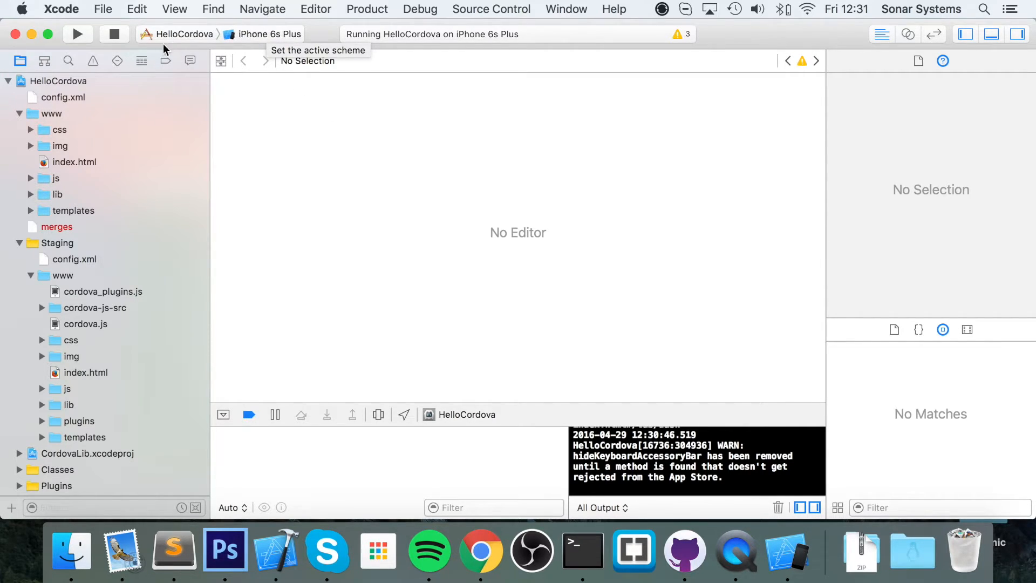
# - View HelloCordova's General settings showing bundle identifier and version 0.0.1
pyautogui.click(63, 81)
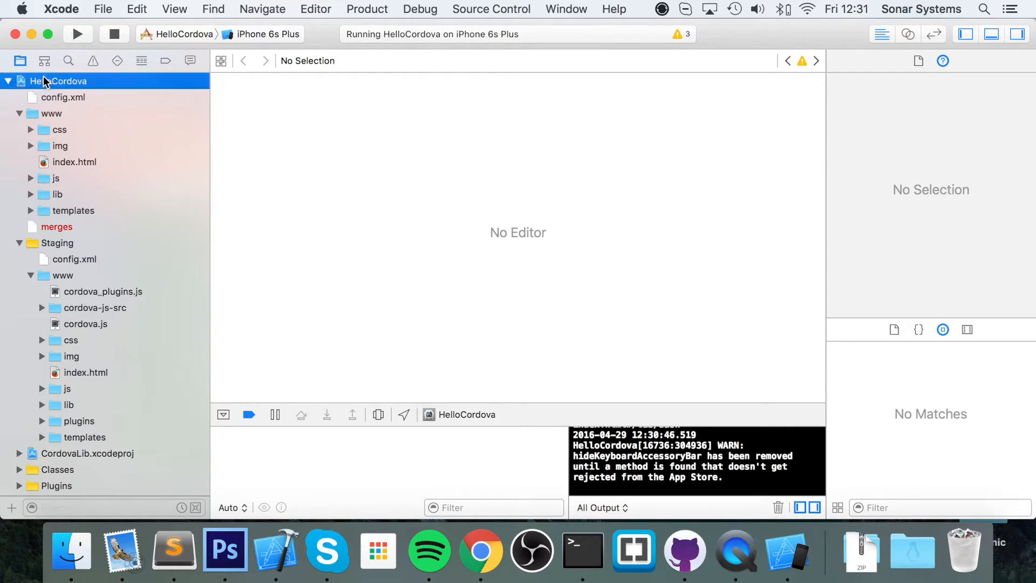
pyautogui.click(59, 81)
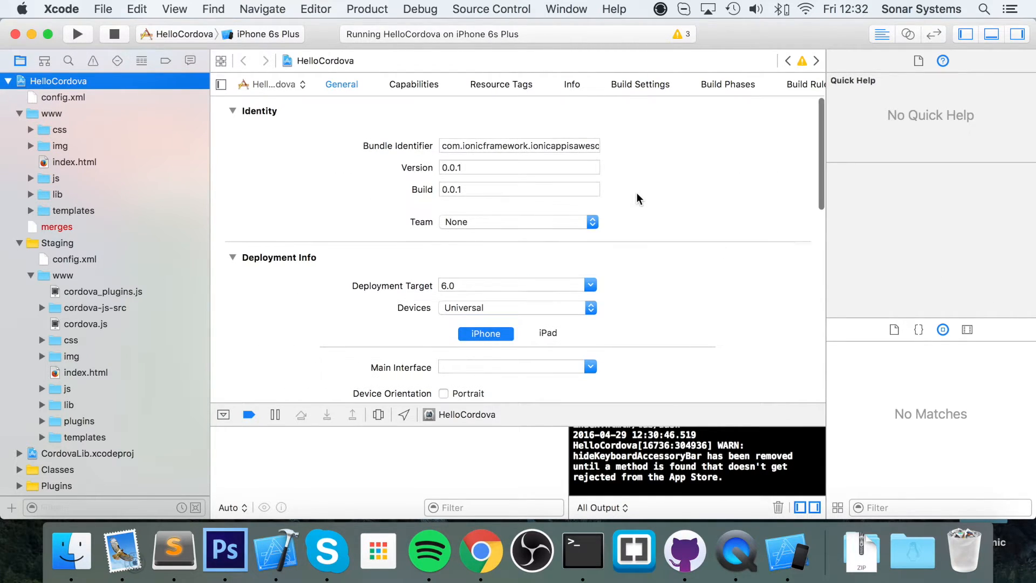
pyautogui.scroll(-3)
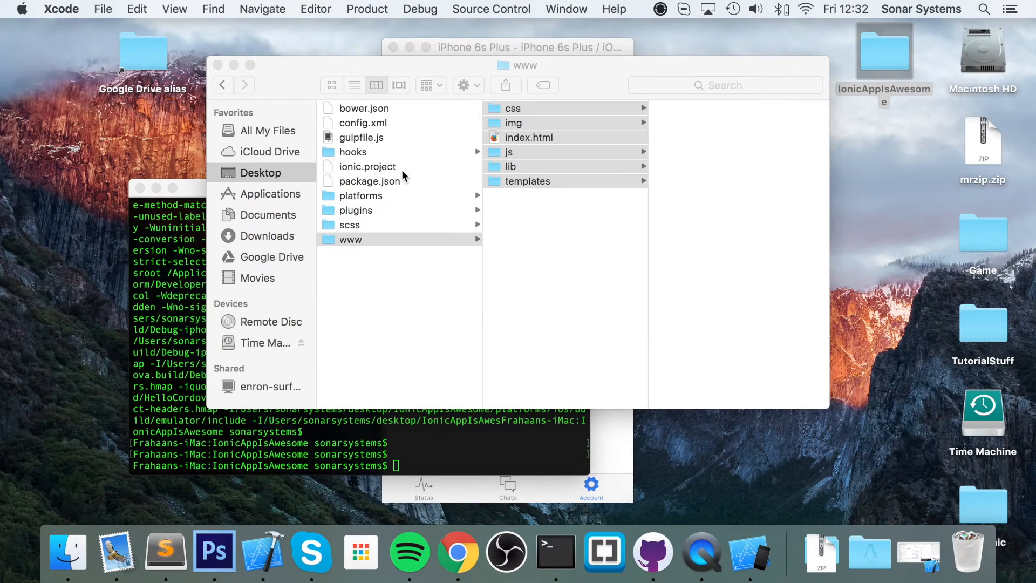
pyautogui.moveTo(746, 342)
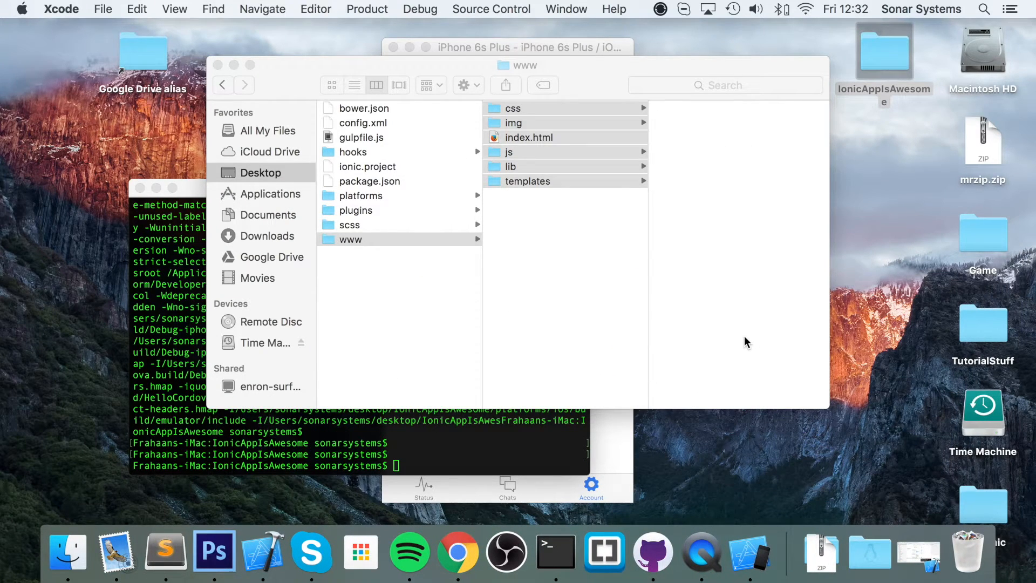
pyautogui.moveTo(604, 551)
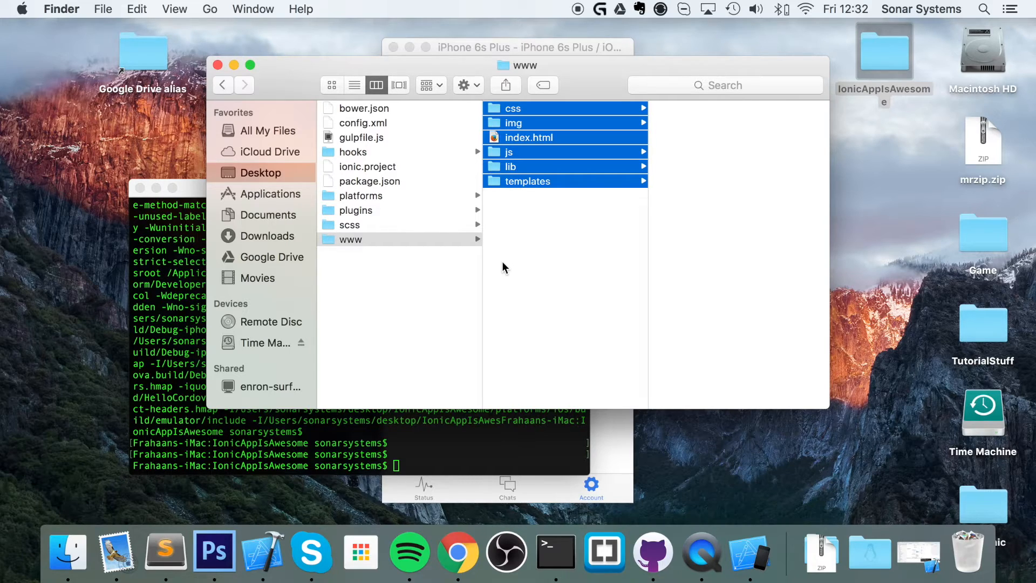
# - View www/index.html in Sublime Text, then reveal the tab page files in the templates folder
pyautogui.click(535, 208)
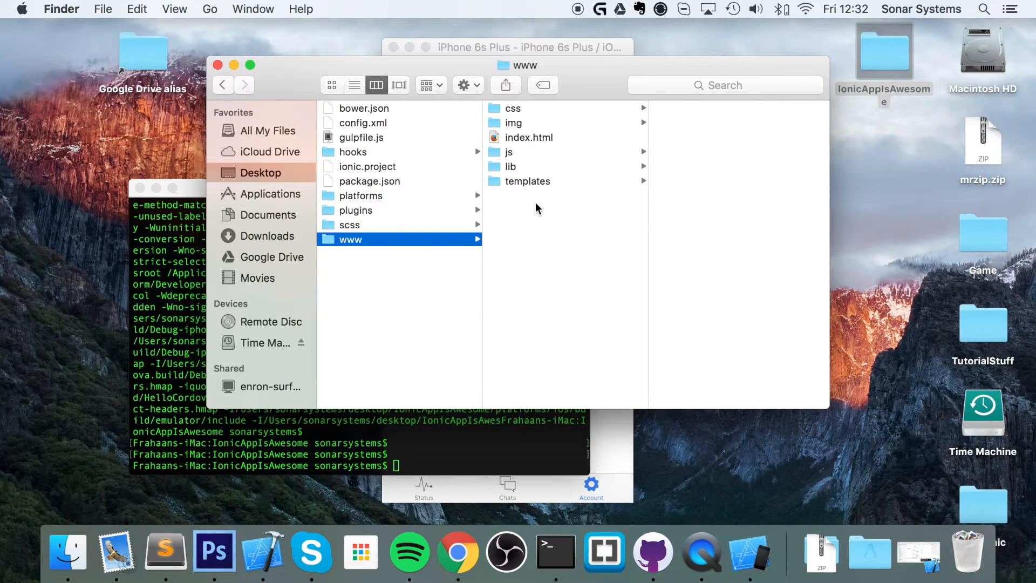
pyautogui.moveTo(517, 137)
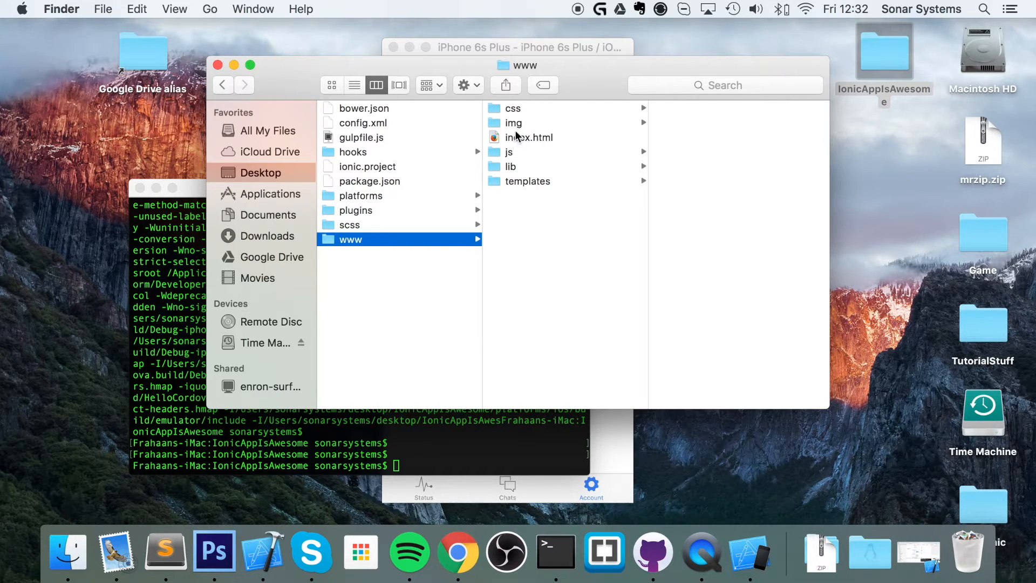
pyautogui.click(508, 152)
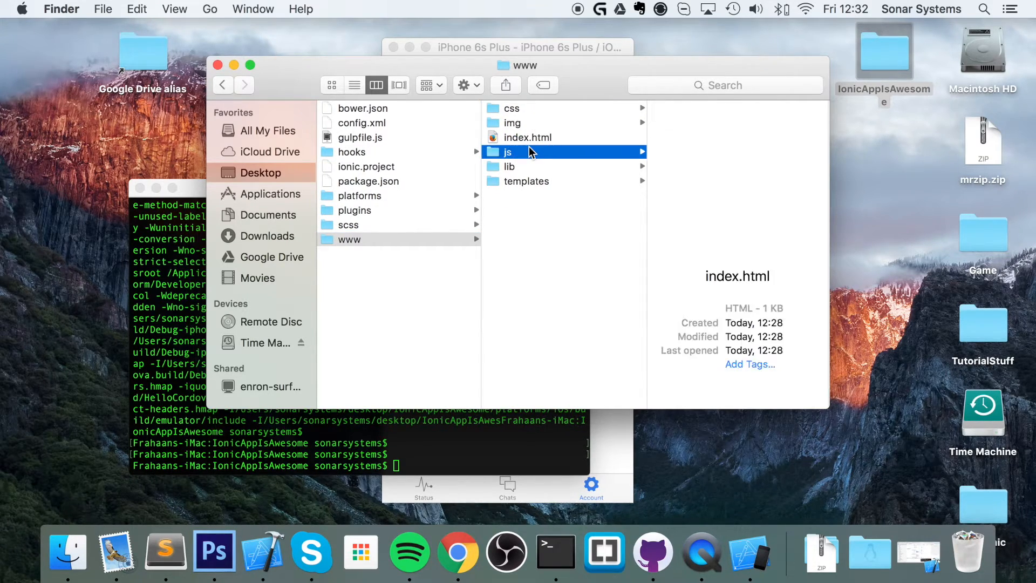
pyautogui.click(528, 137)
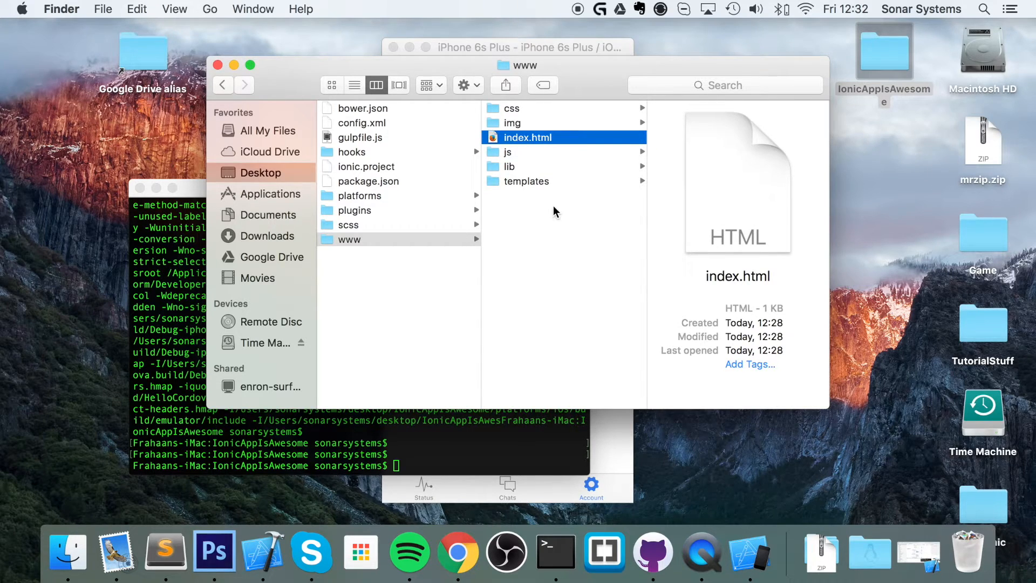
pyautogui.moveTo(543, 158)
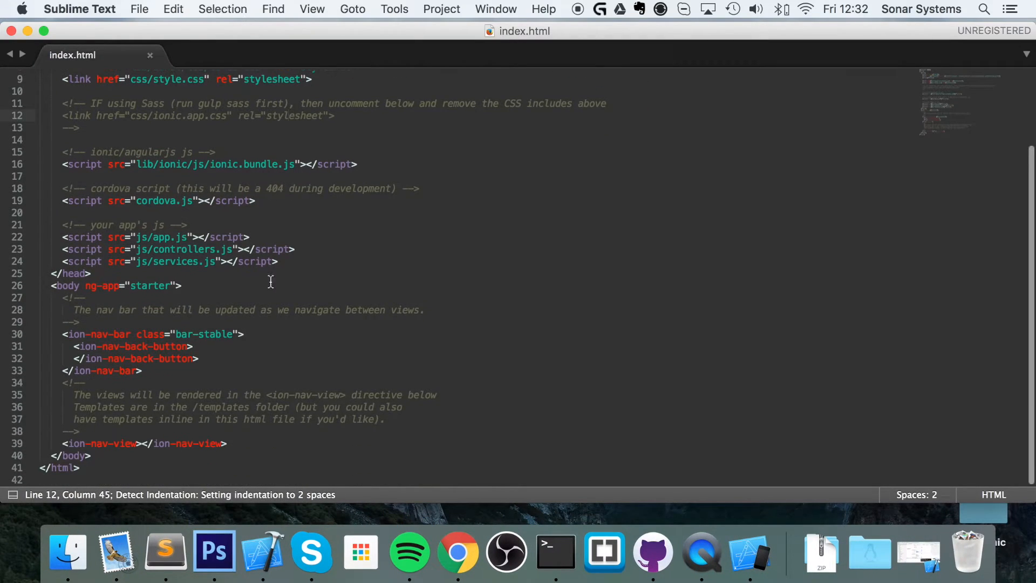
pyautogui.moveTo(205, 277)
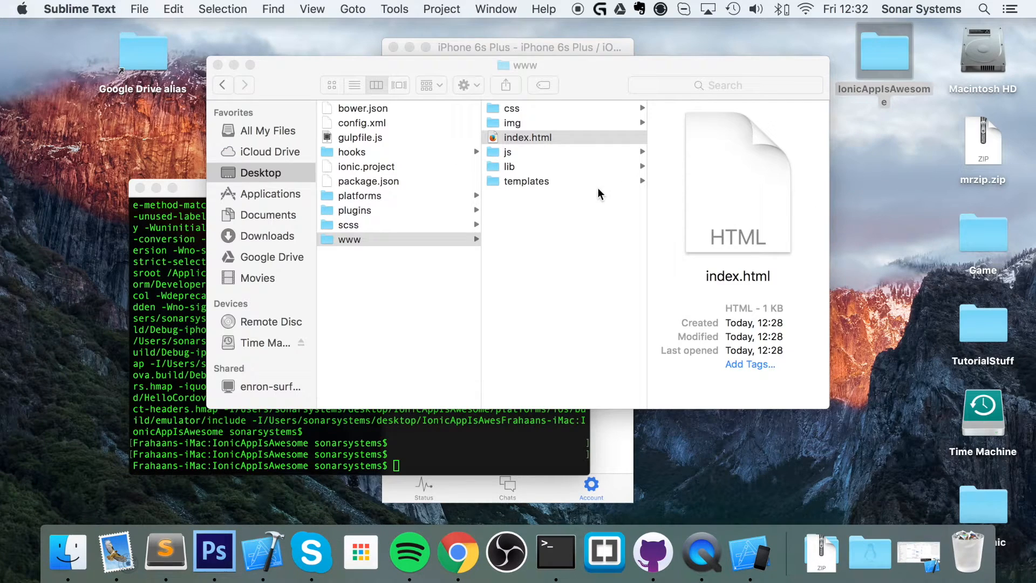
pyautogui.click(526, 181)
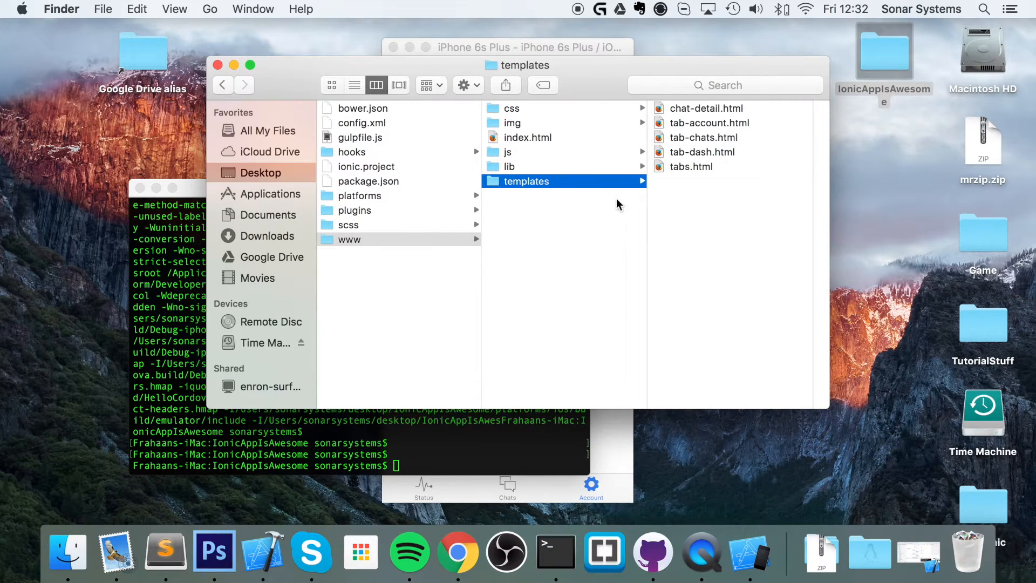
pyautogui.moveTo(757, 526)
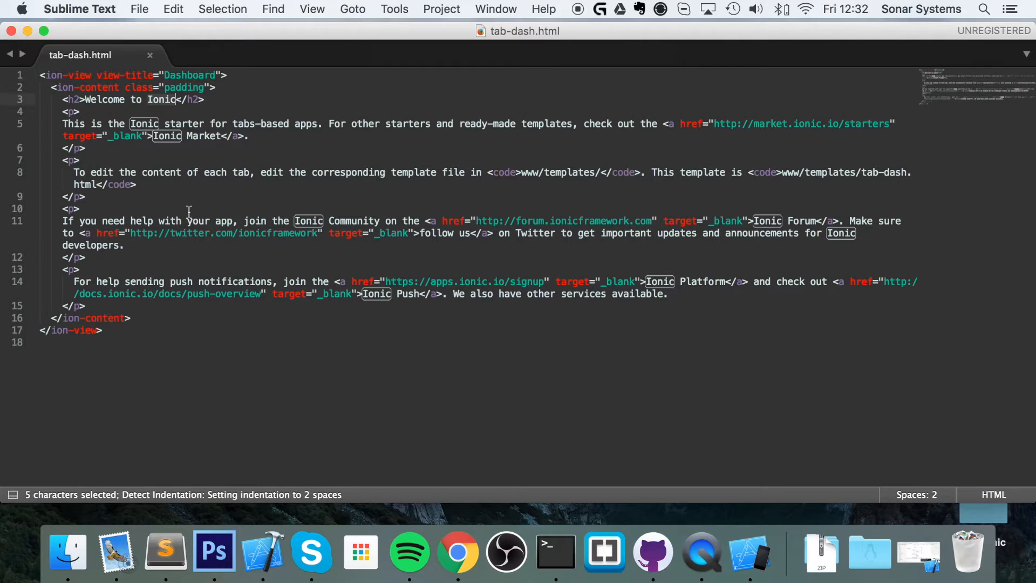
# - Retype the tab-dash.html h2 heading as 'Welcome to Sonar Systems'
pyautogui.write('S')
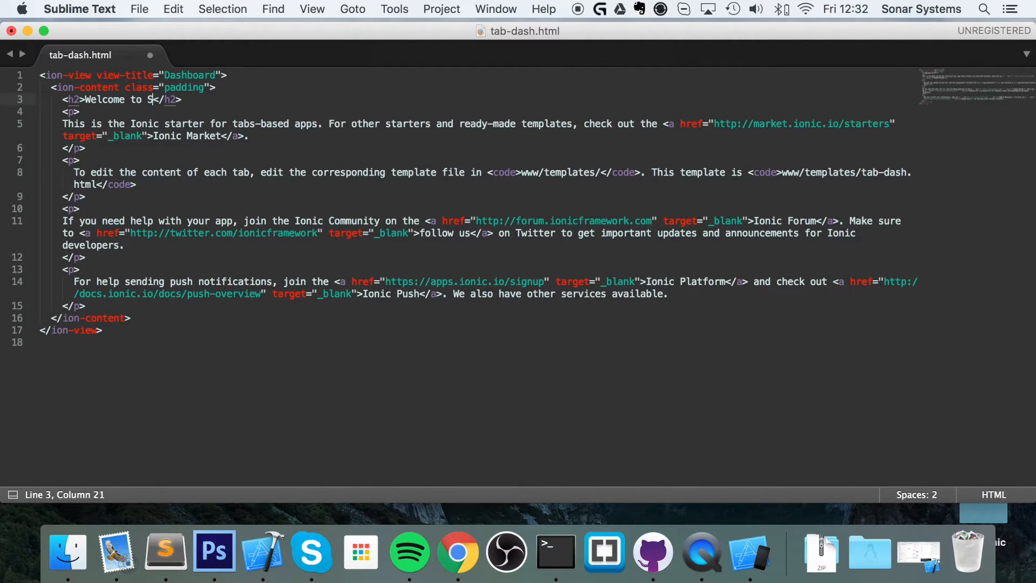
pyautogui.write('onar Systems')
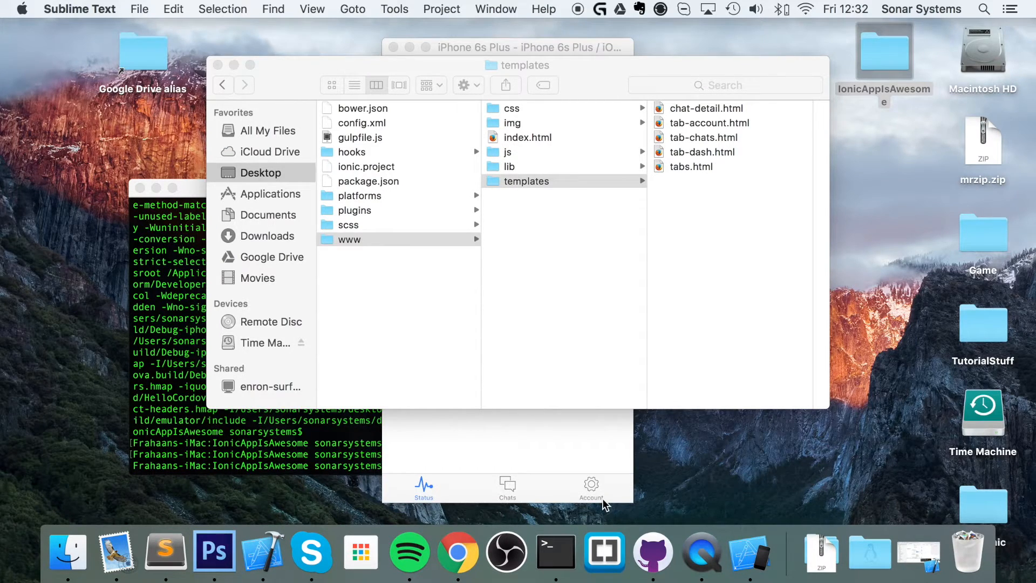
# - Rebuild and relaunch HelloCordova on the iPhone 6s Plus simulator, dashboard still reading Welcome to Ionic
pyautogui.click(264, 549)
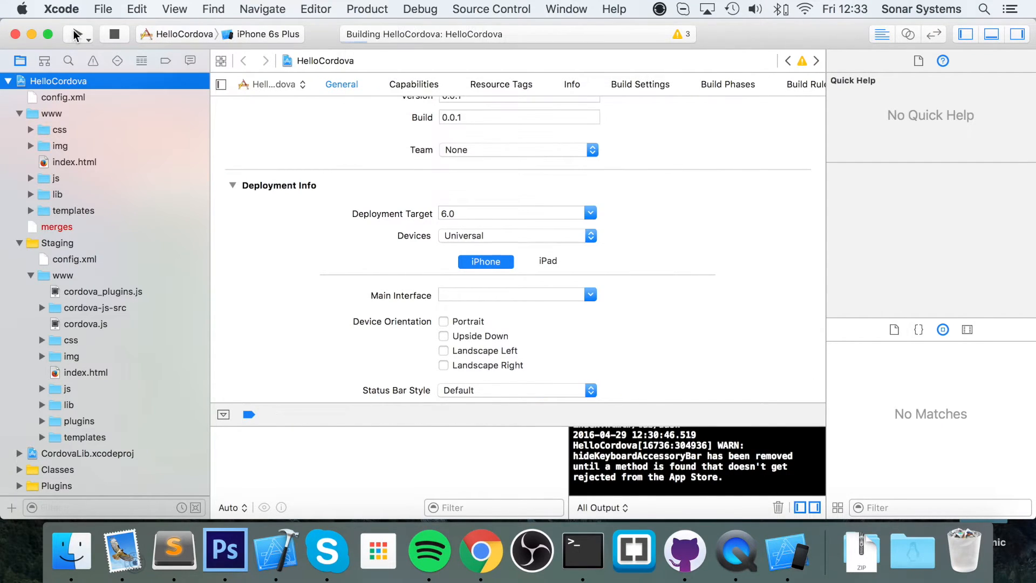
pyautogui.click(78, 34)
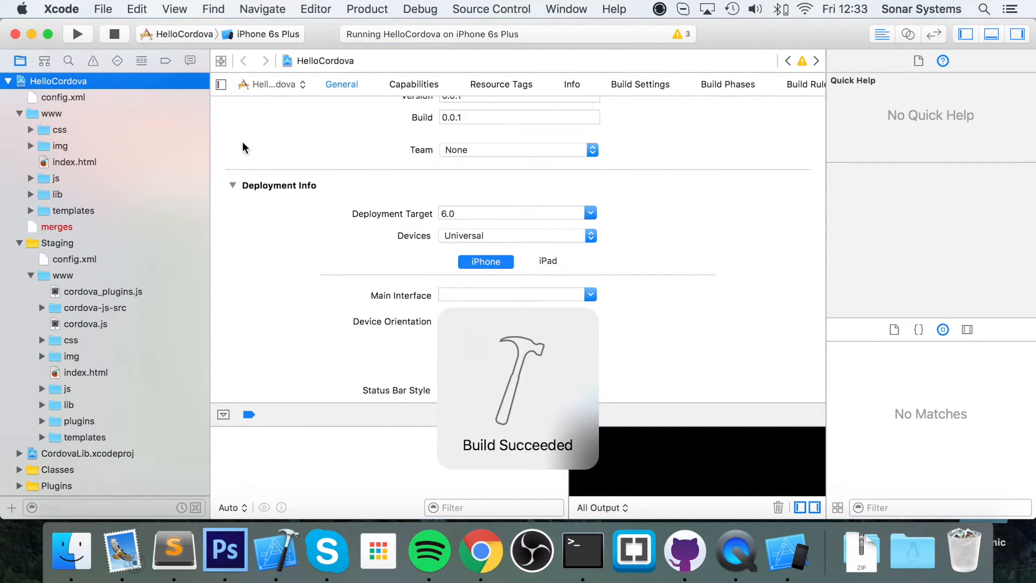
pyautogui.click(77, 33)
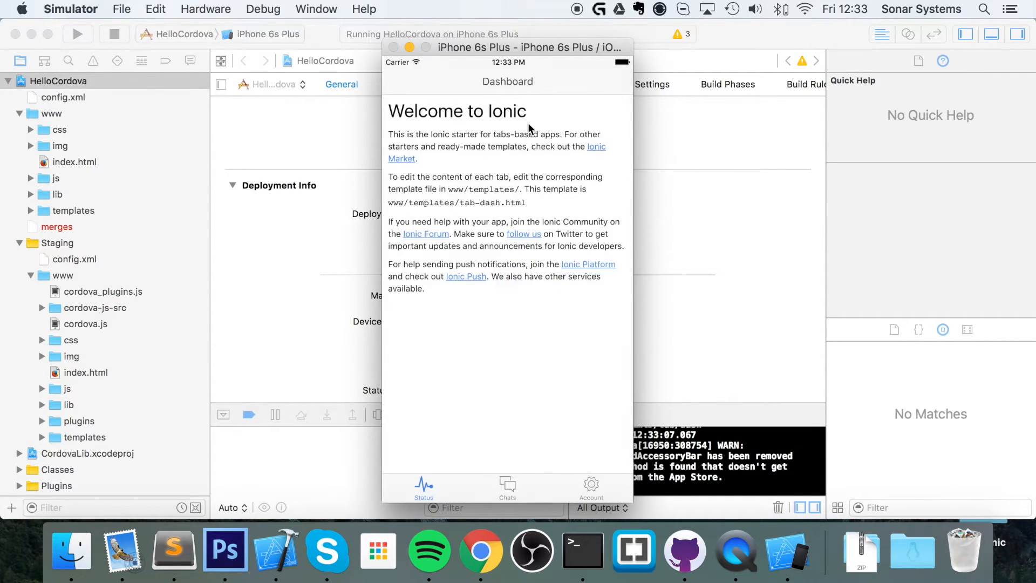
pyautogui.click(574, 549)
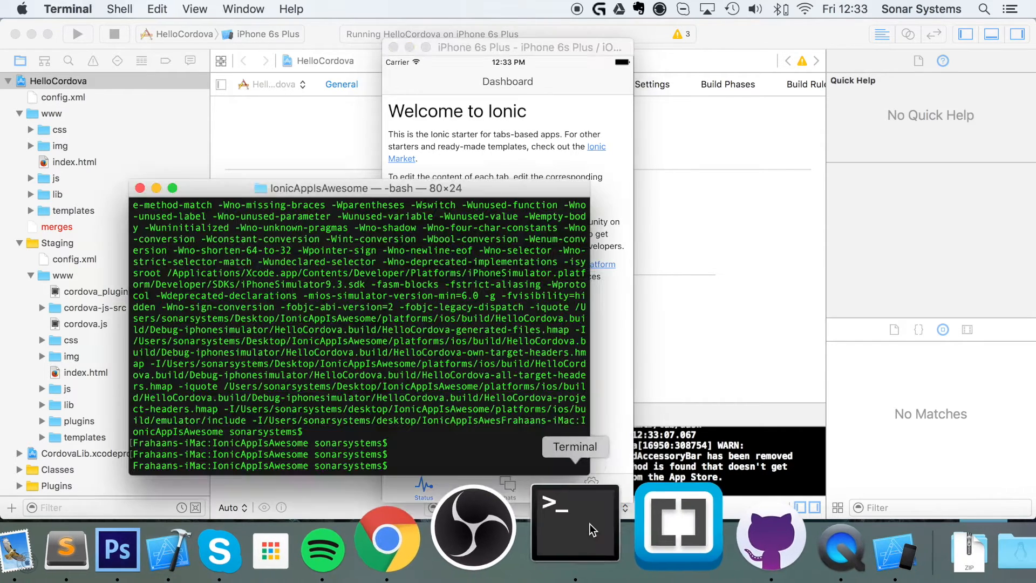
# - Run 'ionic build ios' in Terminal until it reports BUILD SUCCEEDED
pyautogui.write('ionic build ios')
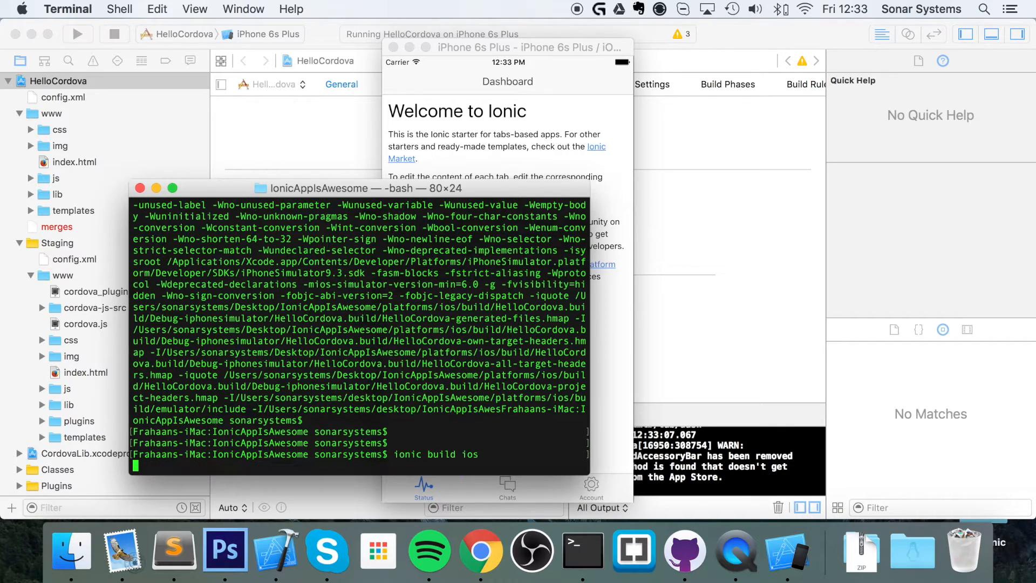
pyautogui.press('Return')
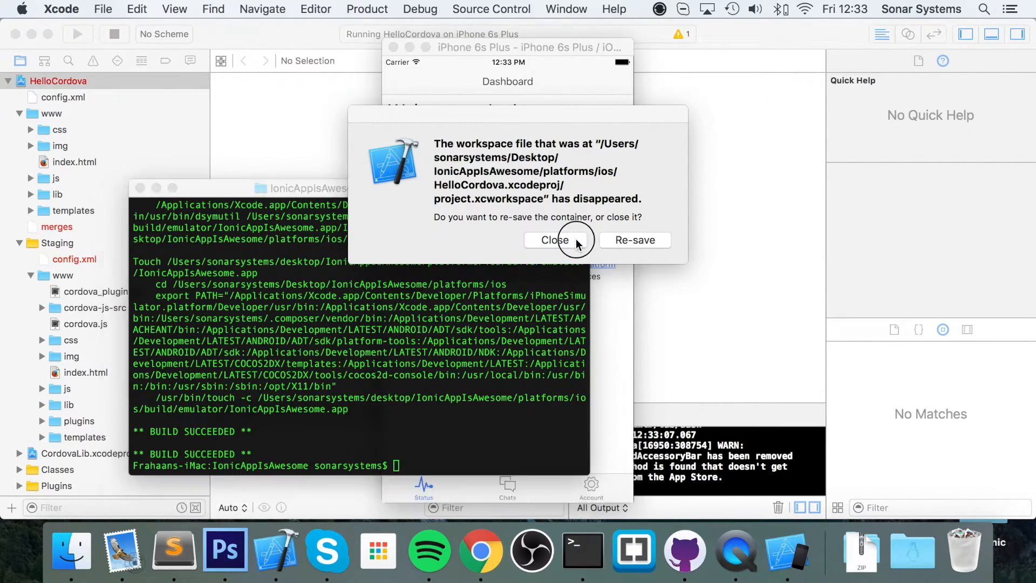
# - Dismiss the missing-workspace warning and reopen platforms/ios as the IonicAppIsAwesome Xcode project
pyautogui.click(554, 239)
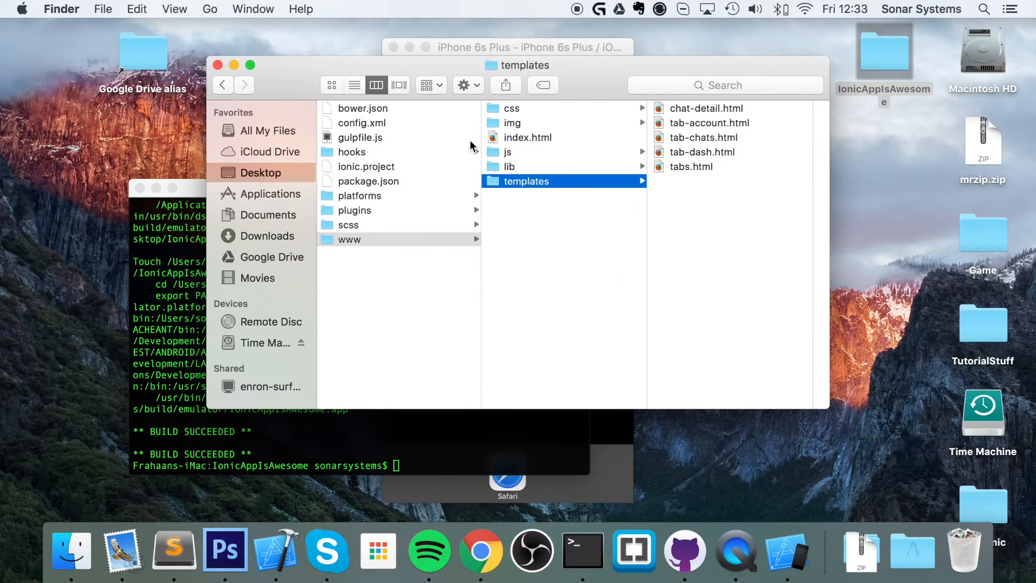
pyautogui.click(360, 195)
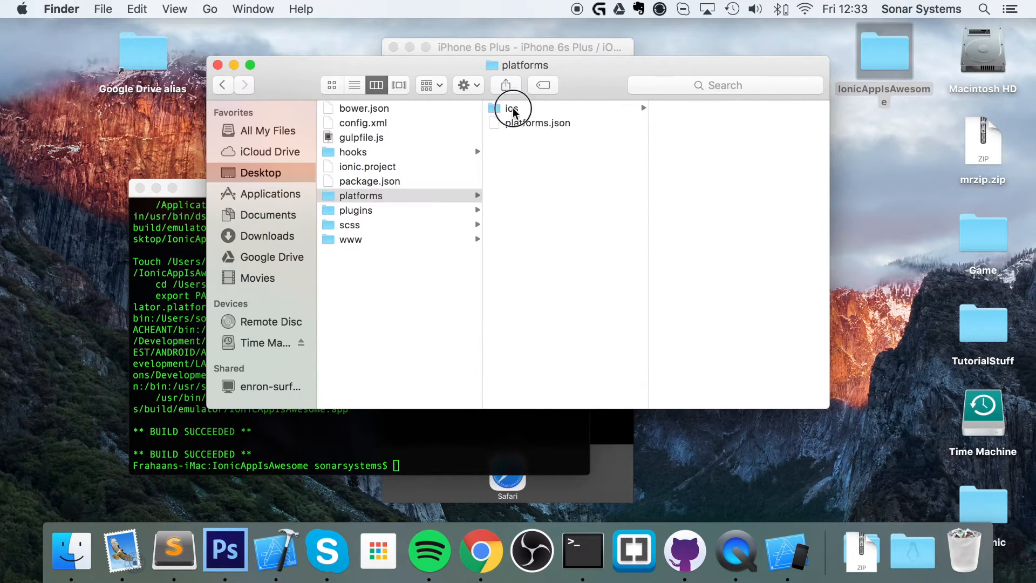
pyautogui.click(276, 549)
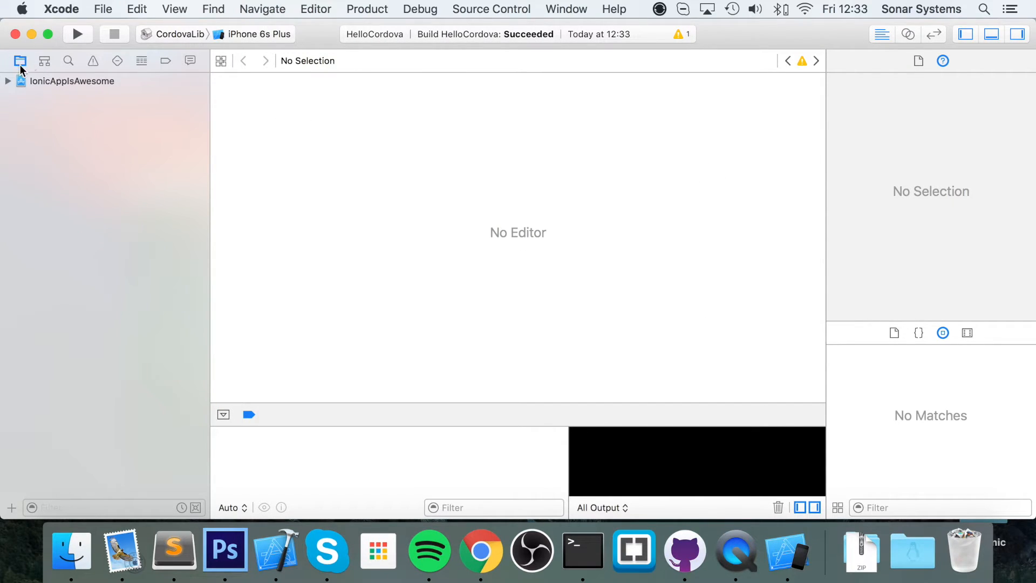
# - Run the IonicAppIsAwesome scheme on the iPhone 6s Plus simulator
pyautogui.click(8, 81)
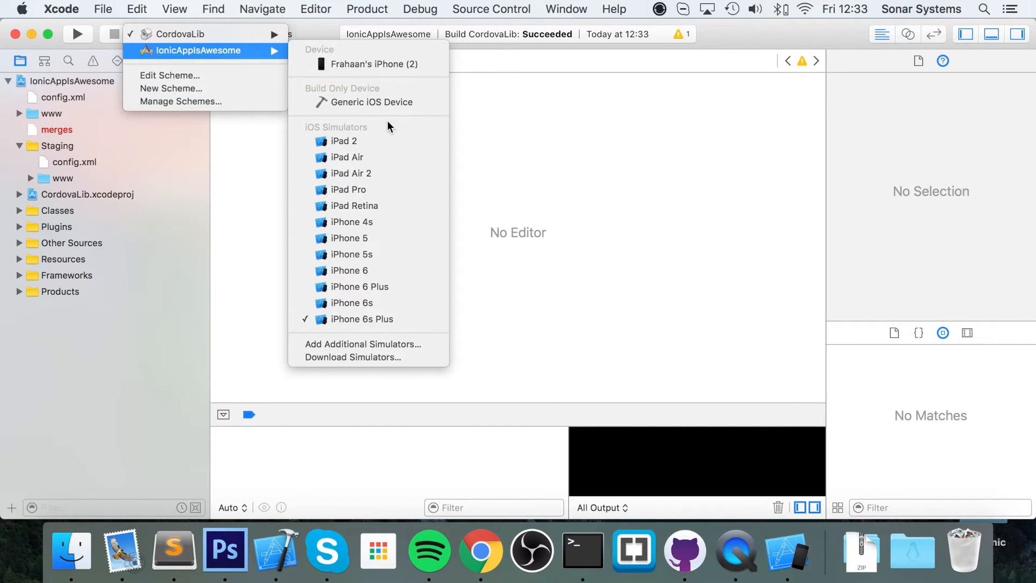
pyautogui.click(362, 318)
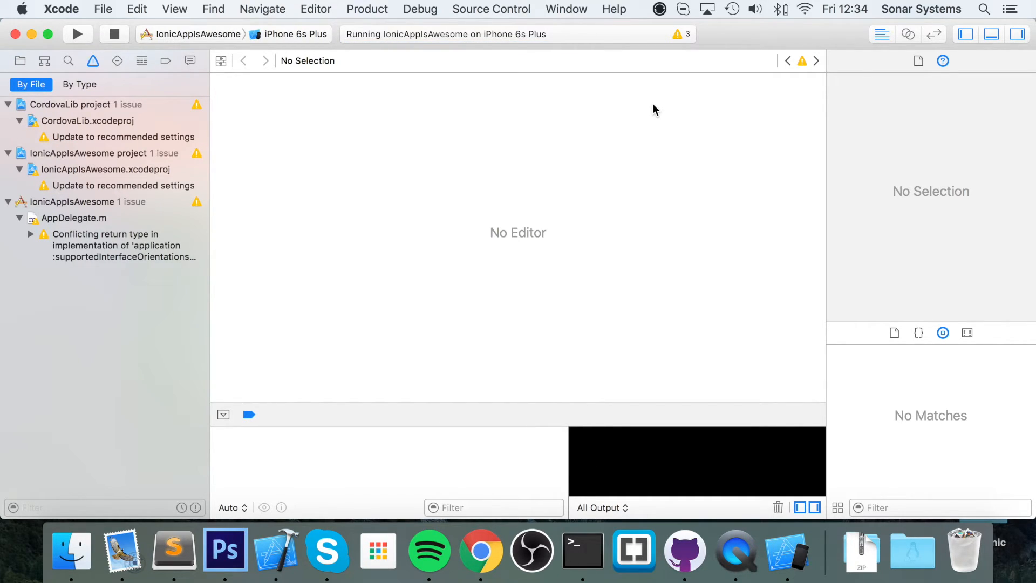
# - Enter 'ionic build ios' in Terminal, then return to Xcode as the IonicAppIsAwesome run finishes
pyautogui.click(78, 33)
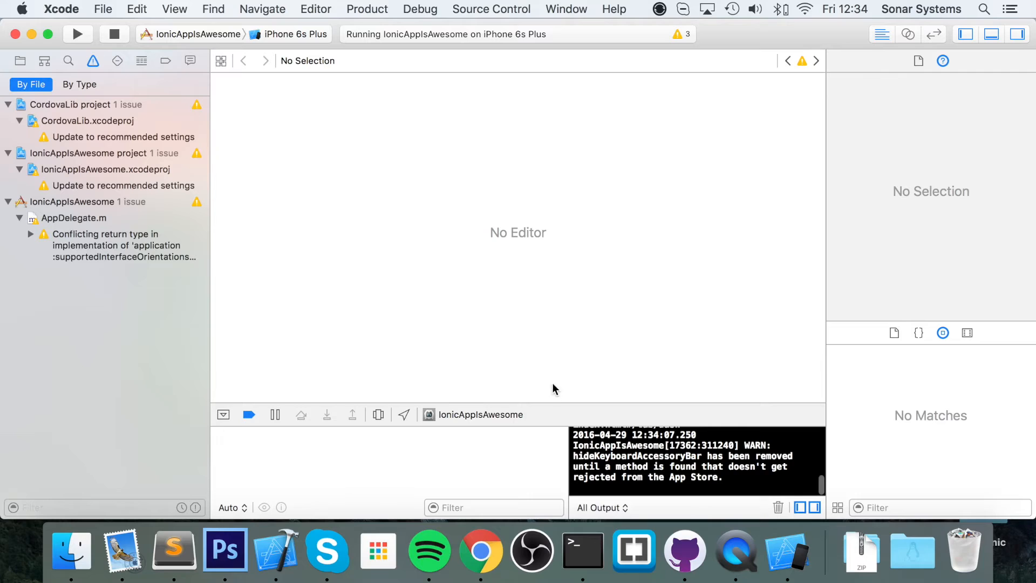
pyautogui.click(582, 549)
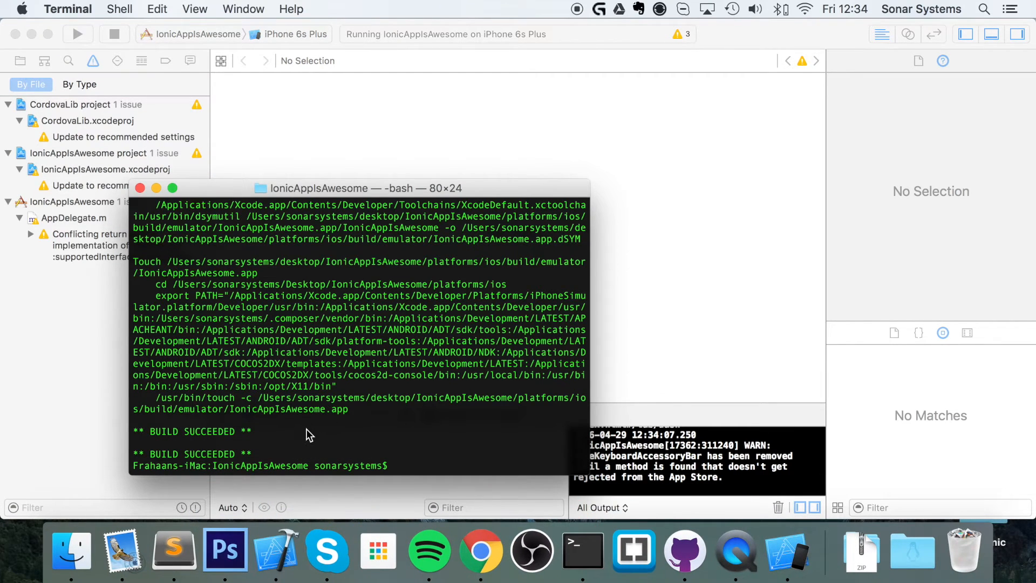
pyautogui.write('ionic build ios')
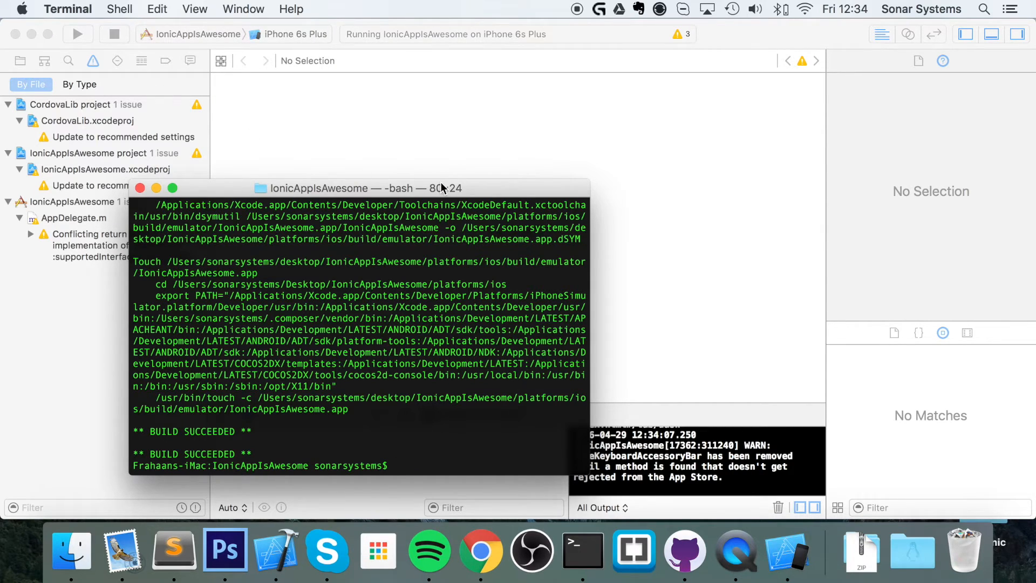
pyautogui.click(139, 188)
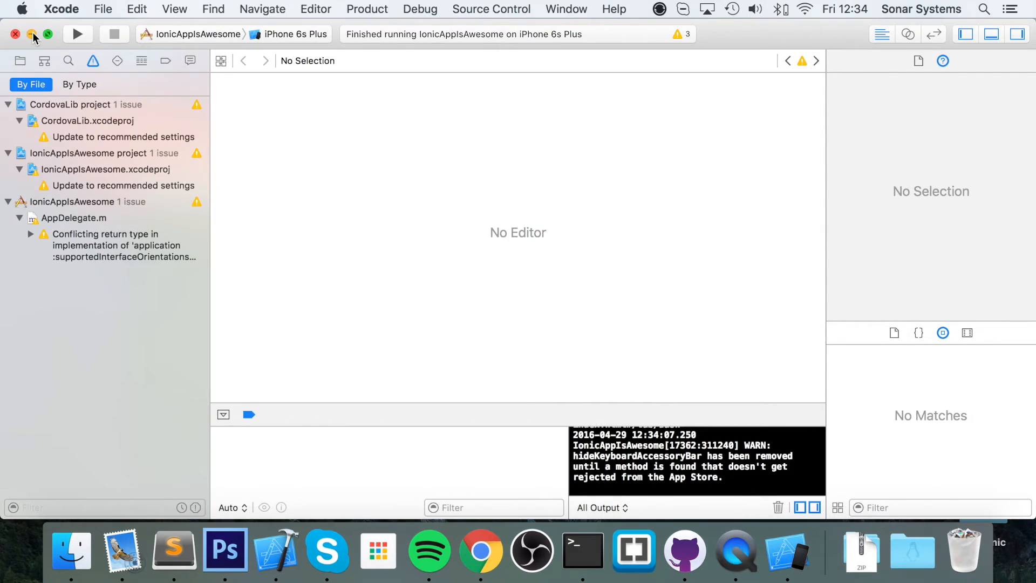